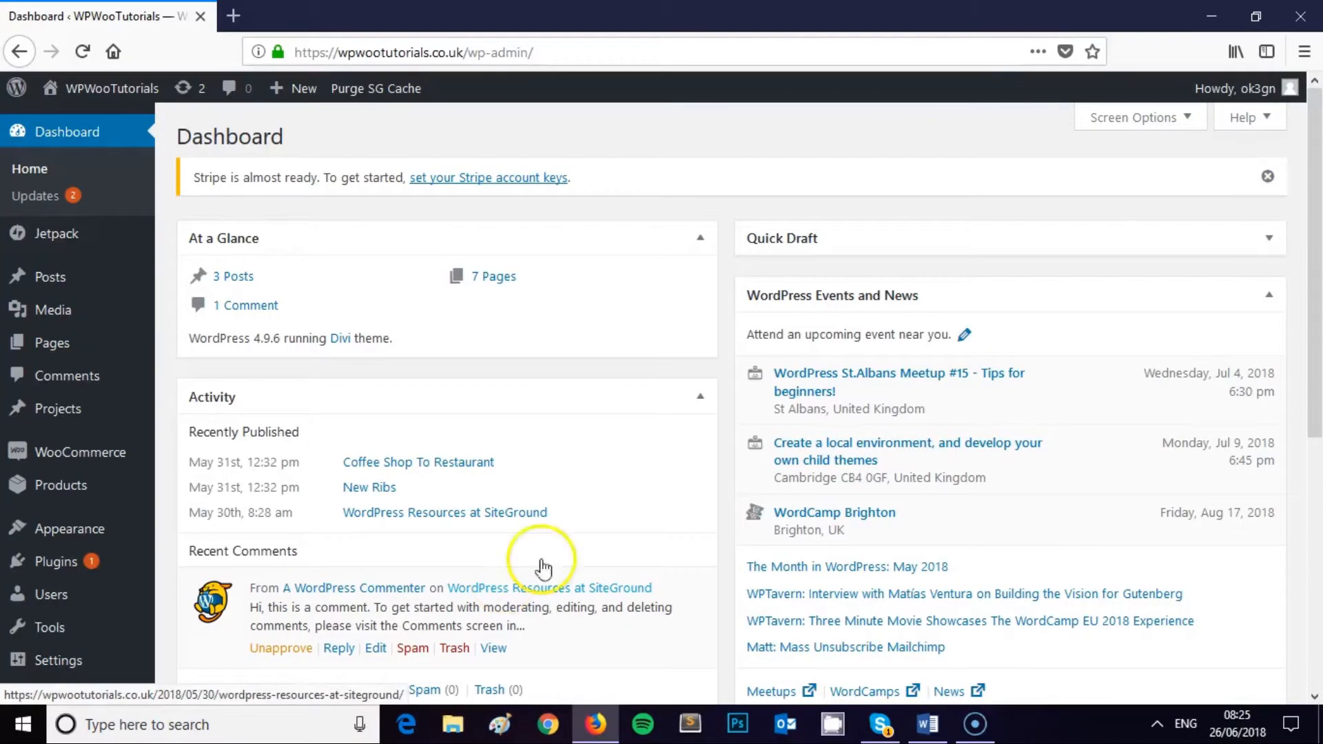
{"action": "mouse_move", "coordinate": [545, 386]}
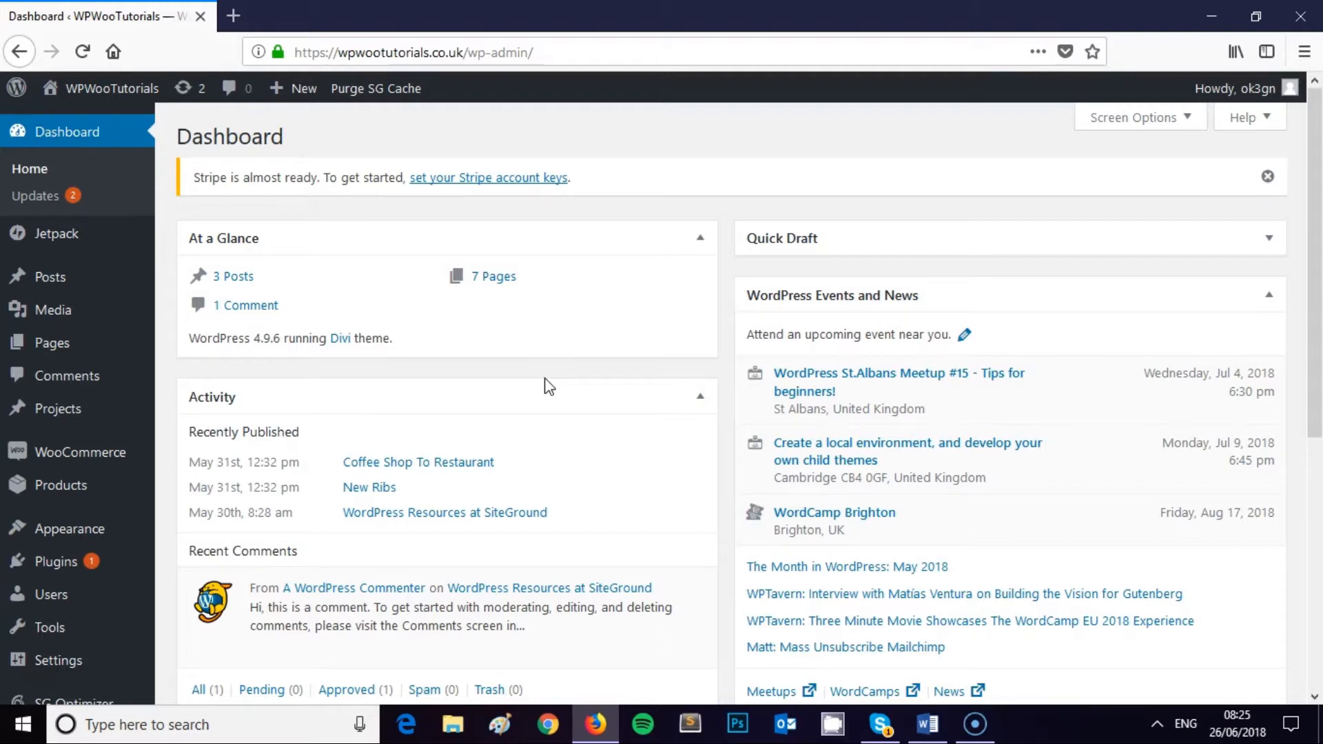
{"action": "mouse_move", "coordinate": [60, 485]}
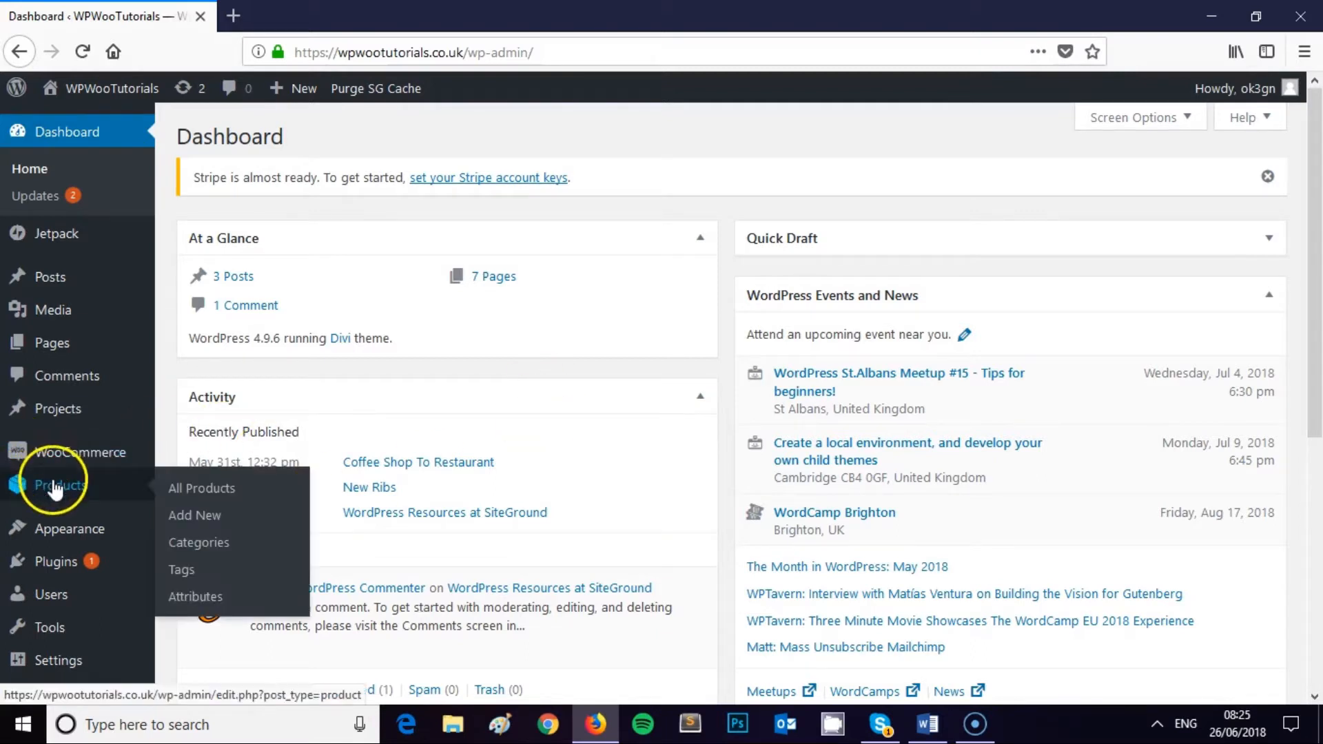
{"action": "mouse_move", "coordinate": [199, 542]}
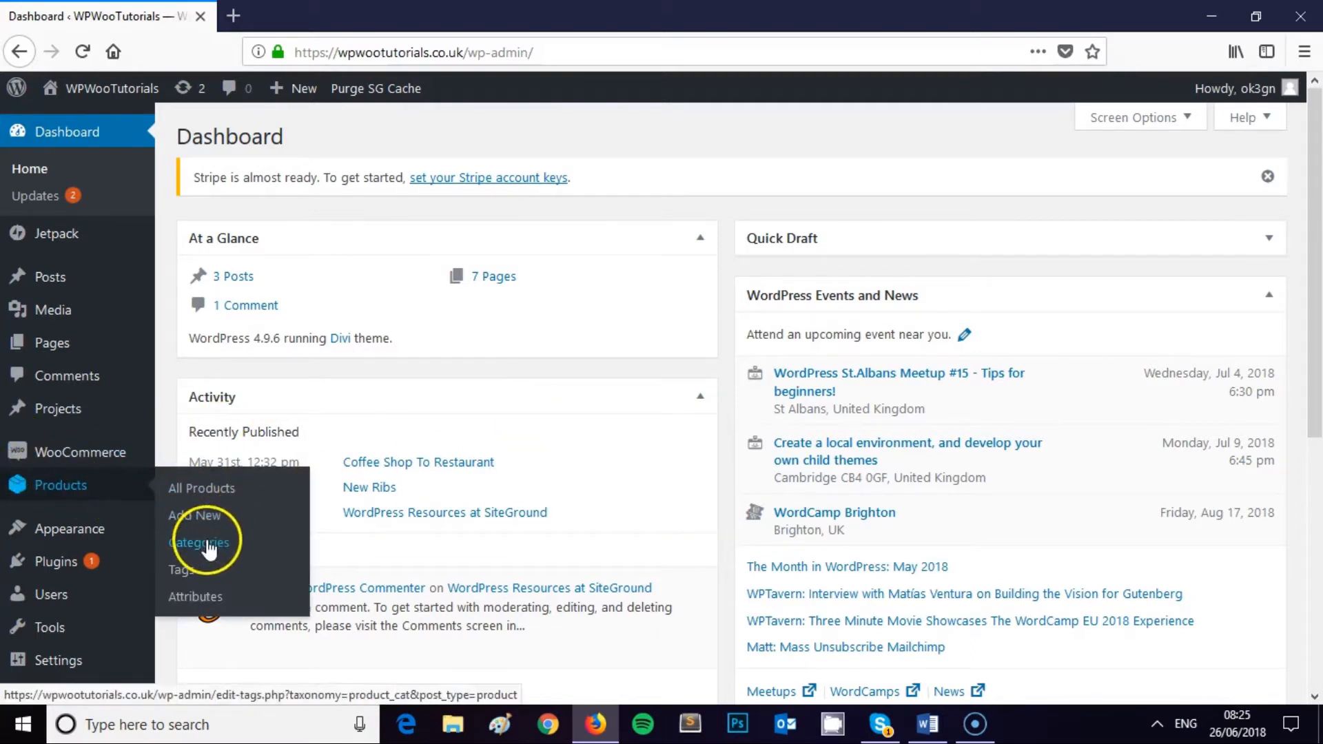
Open the Products > Categories page from the admin sidebar
{"action": "left_click", "coordinate": [200, 542]}
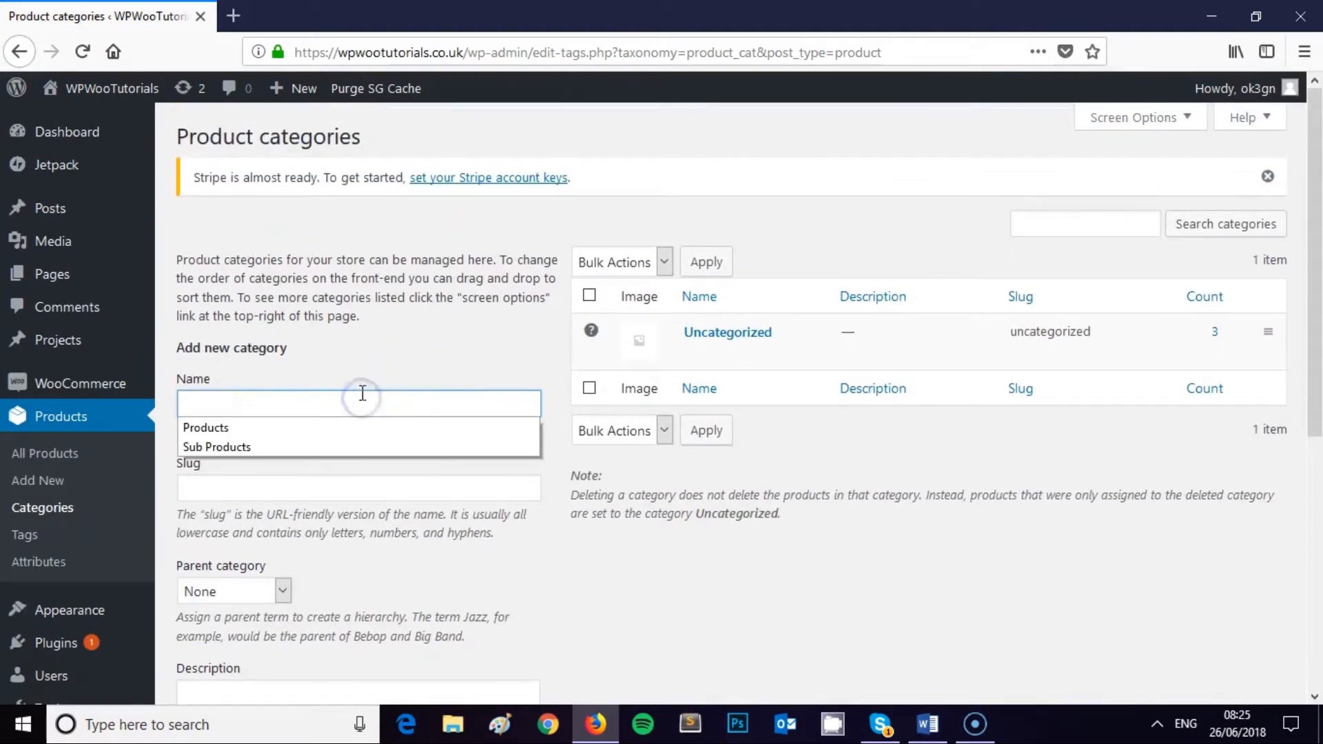
Add category 'Products' with slug 'products' and description 'This is our products.'
{"action": "left_click", "coordinate": [206, 428]}
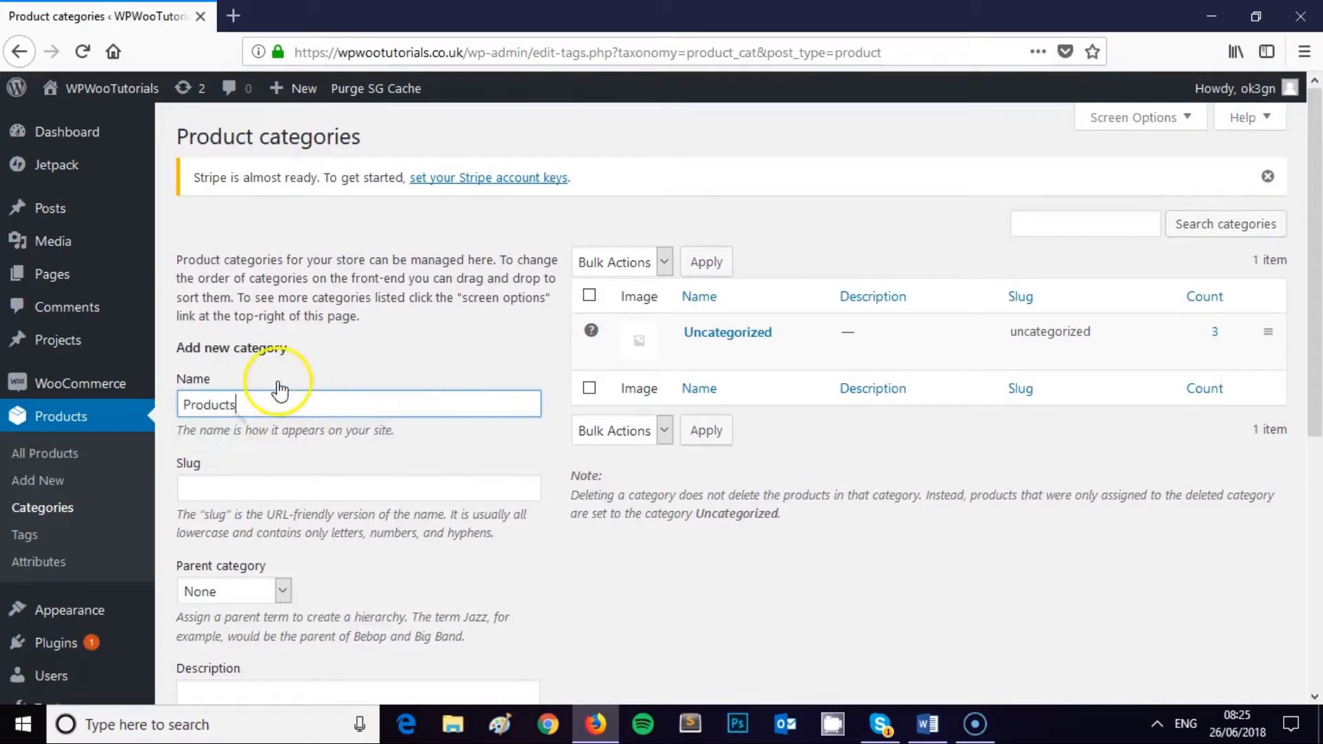
{"action": "mouse_move", "coordinate": [325, 391]}
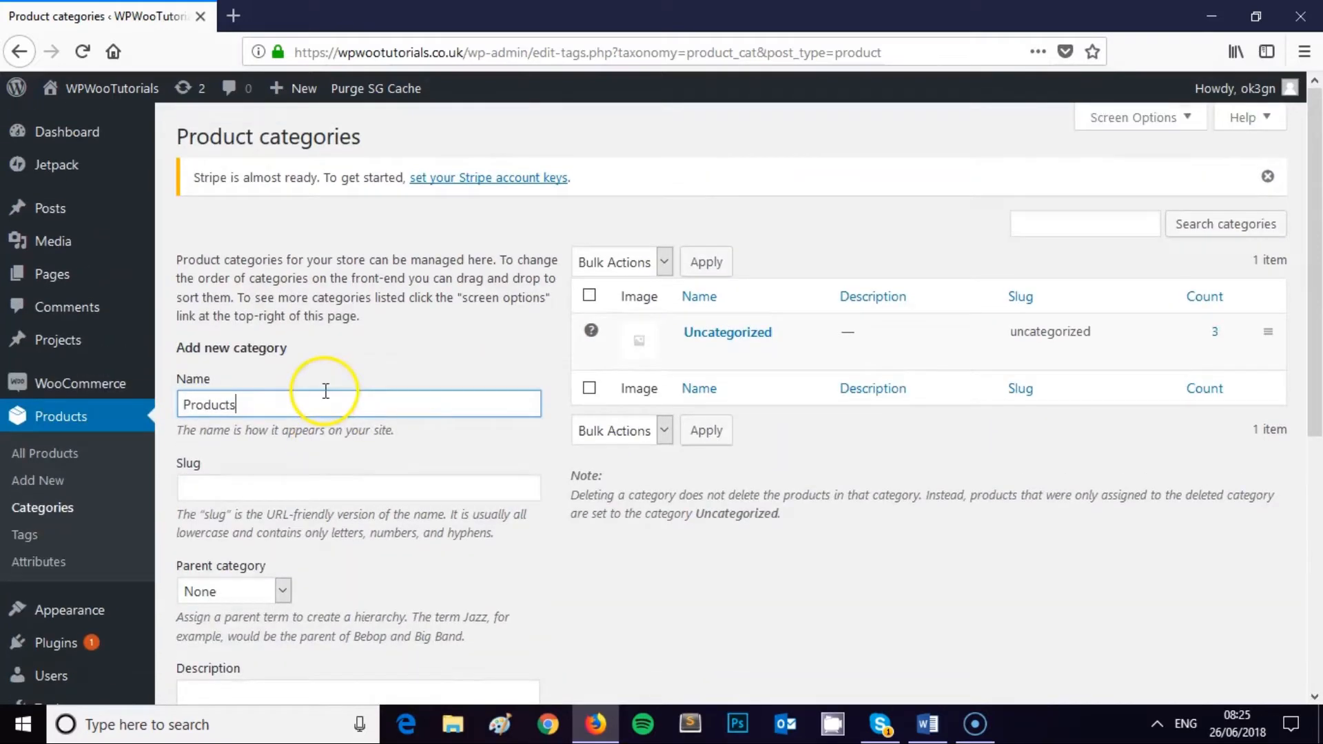
{"action": "scroll", "scroll_direction": "down", "scroll_amount": 3}
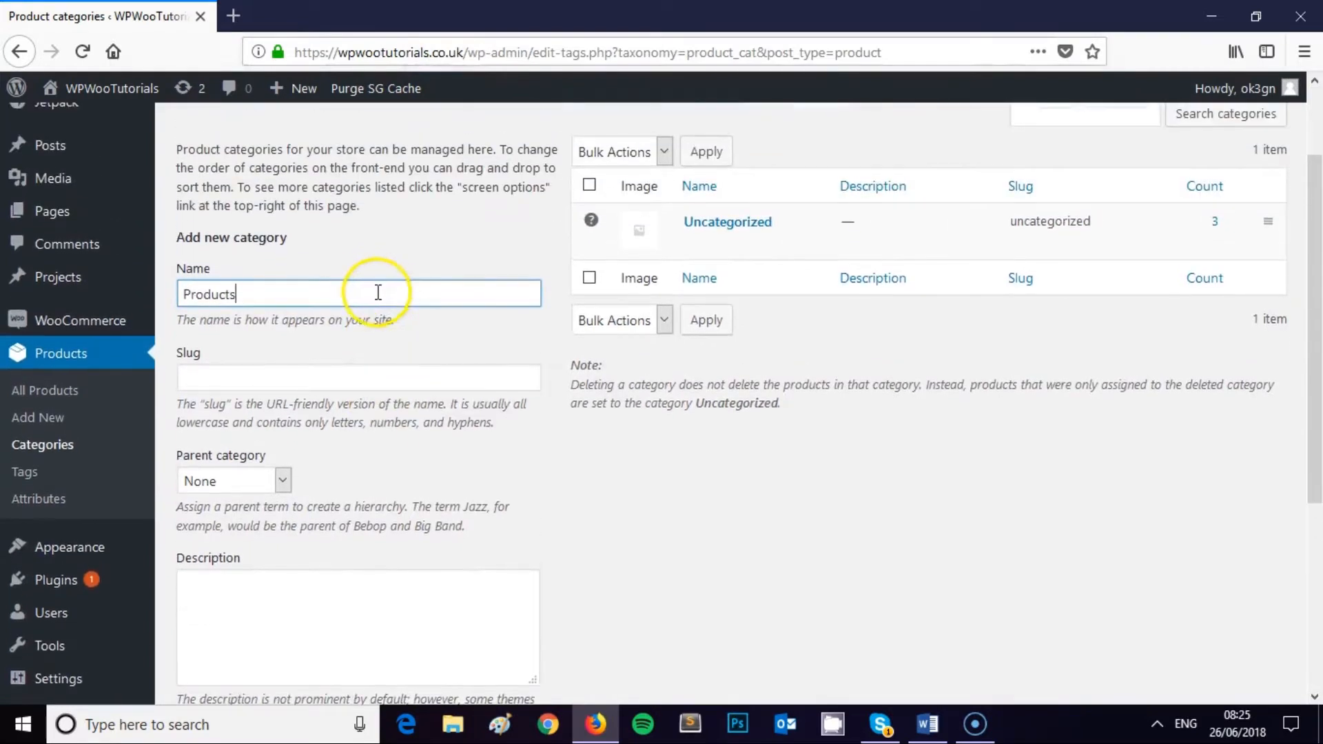
{"action": "left_click", "coordinate": [358, 377]}
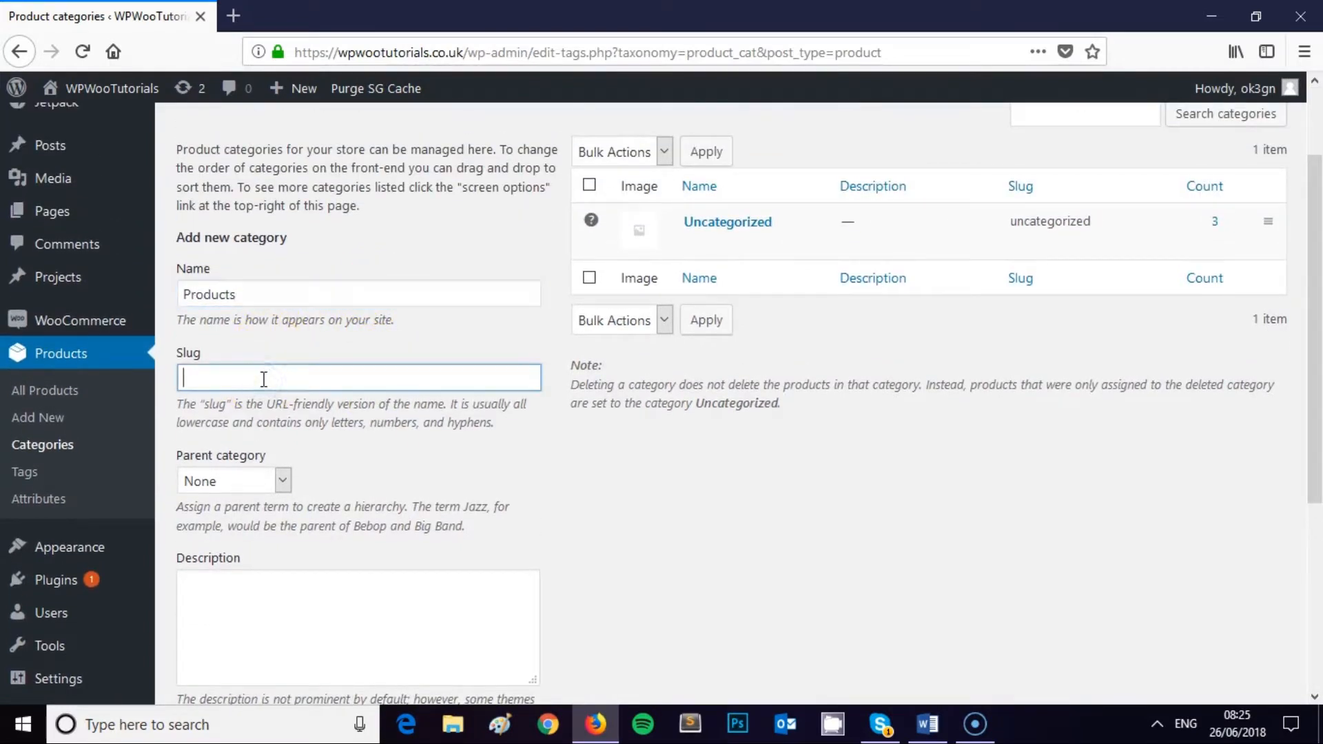
{"action": "type", "text": "prod"}
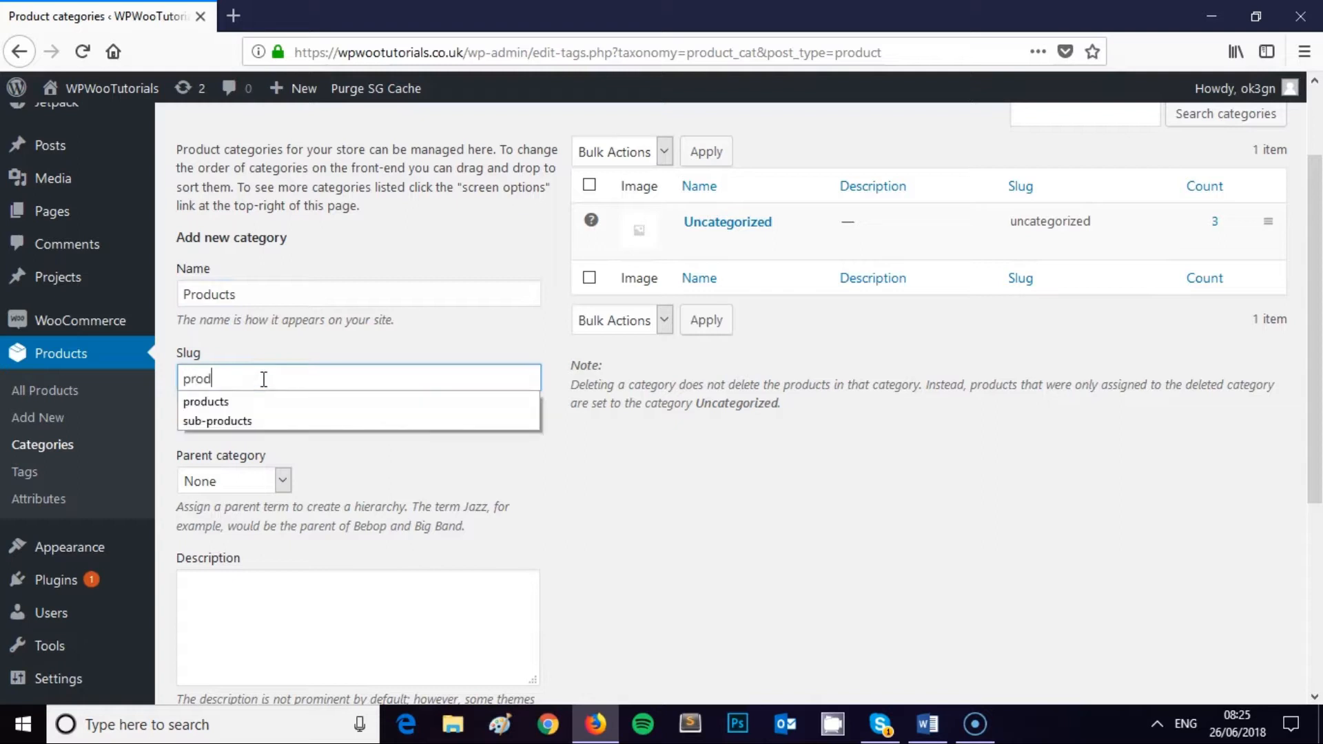
{"action": "scroll", "scroll_direction": "down", "scroll_amount": 3}
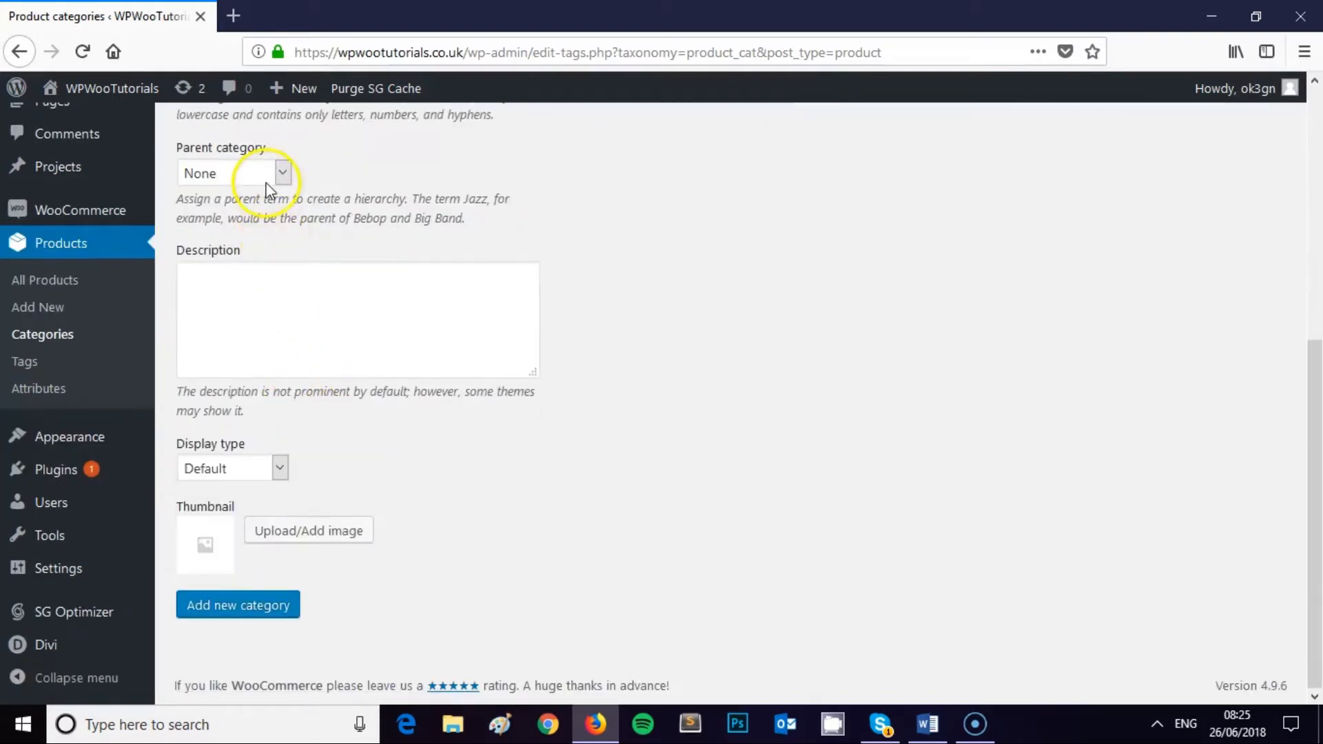
{"action": "type", "text": "This is"}
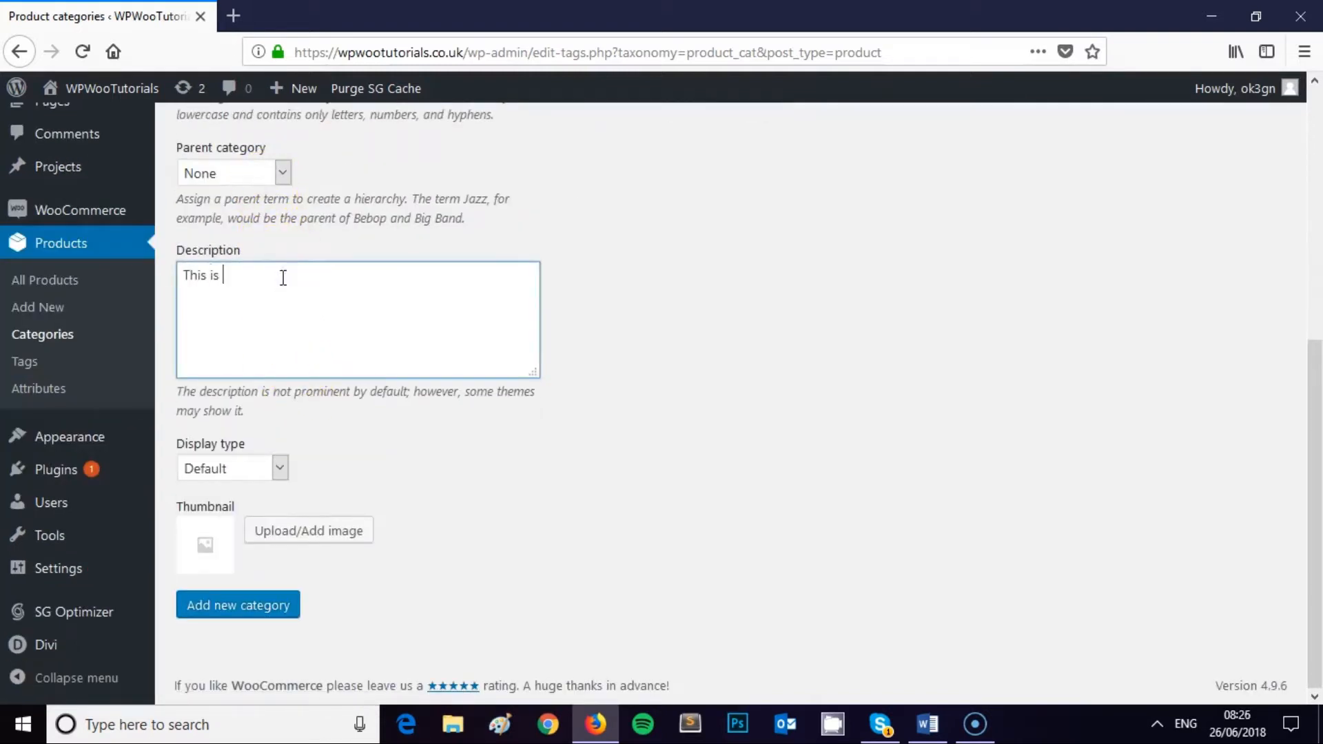
{"action": "type", "text": "our products."}
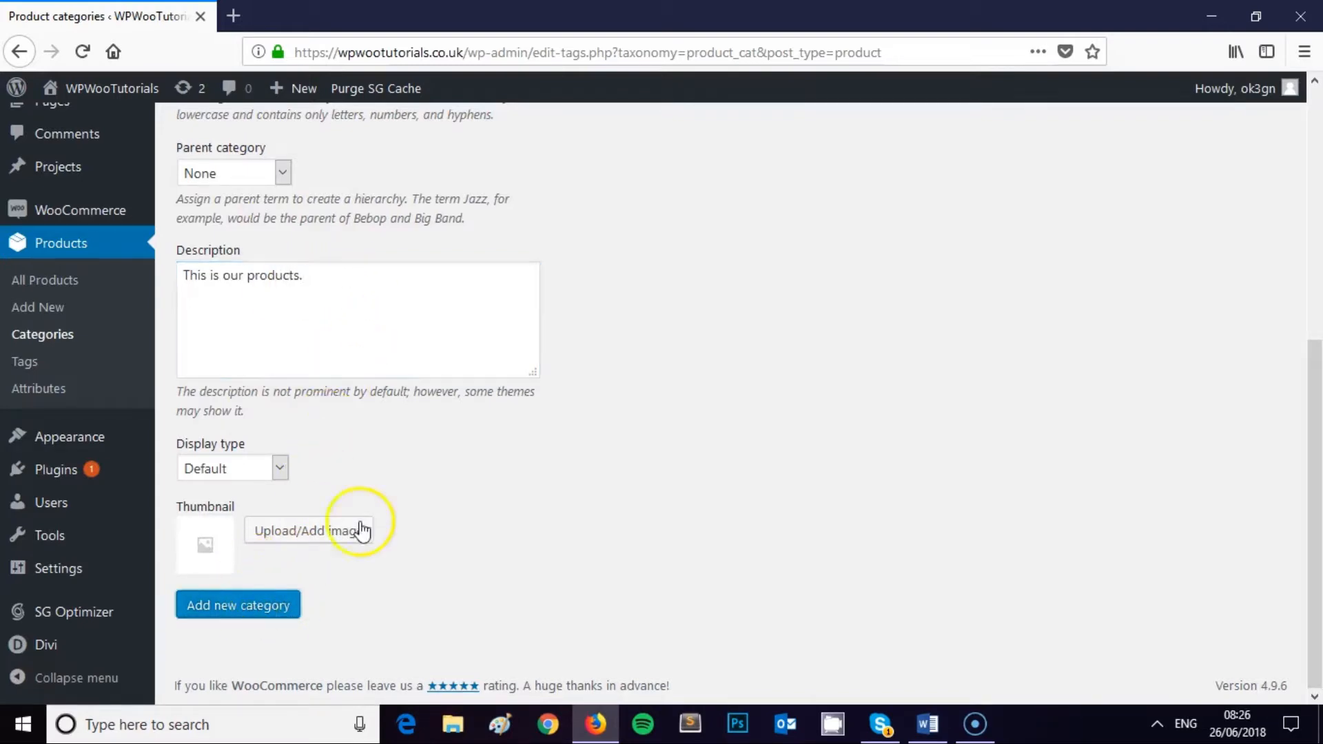
{"action": "left_click", "coordinate": [238, 605]}
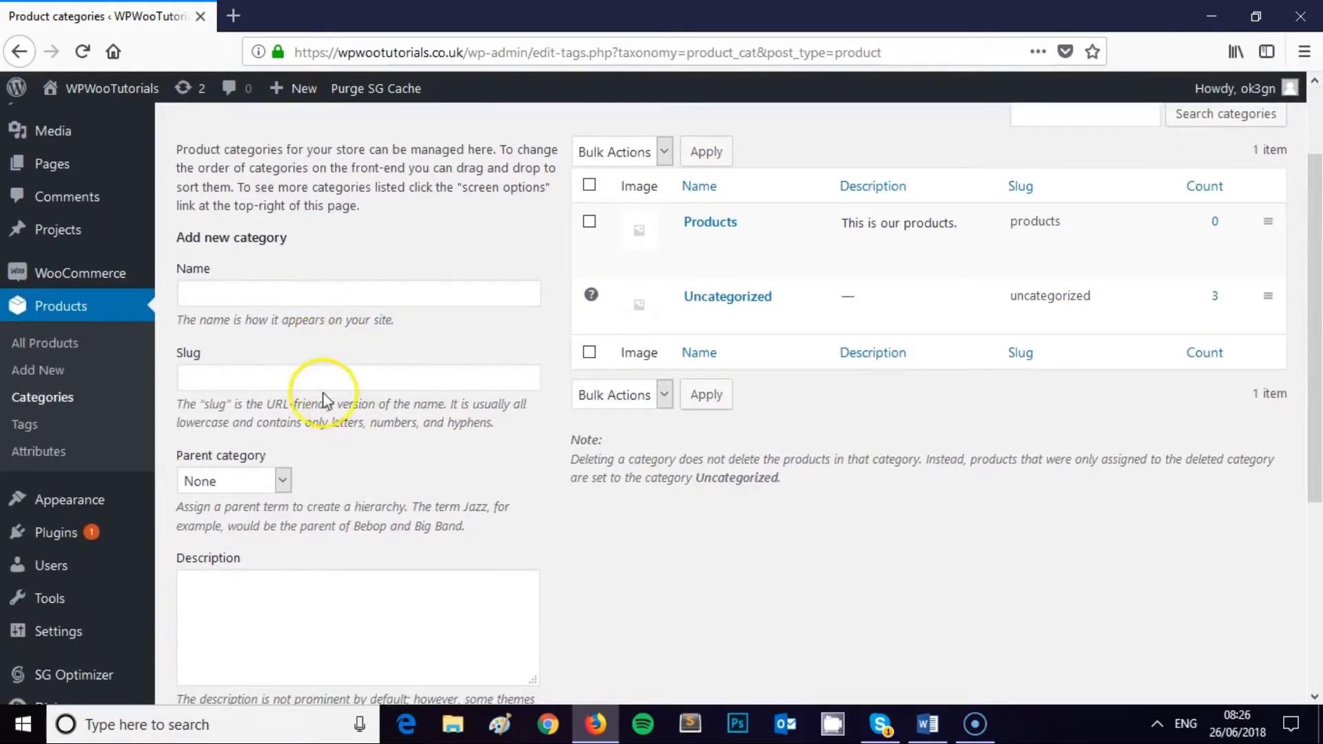
Add 'Sub Products' with parent Products and description 'This is our sub products category.'
{"action": "scroll", "scroll_direction": "down", "scroll_amount": 3}
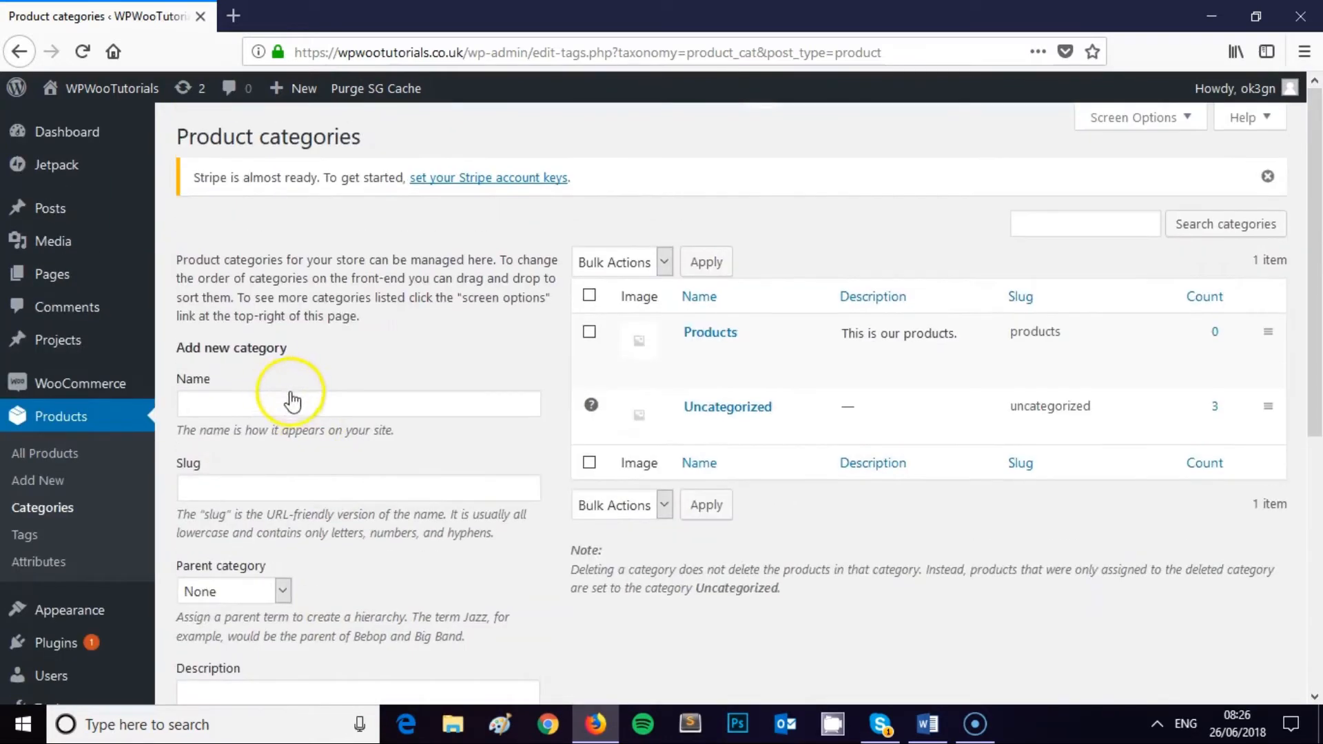
{"action": "type", "text": "Sub"}
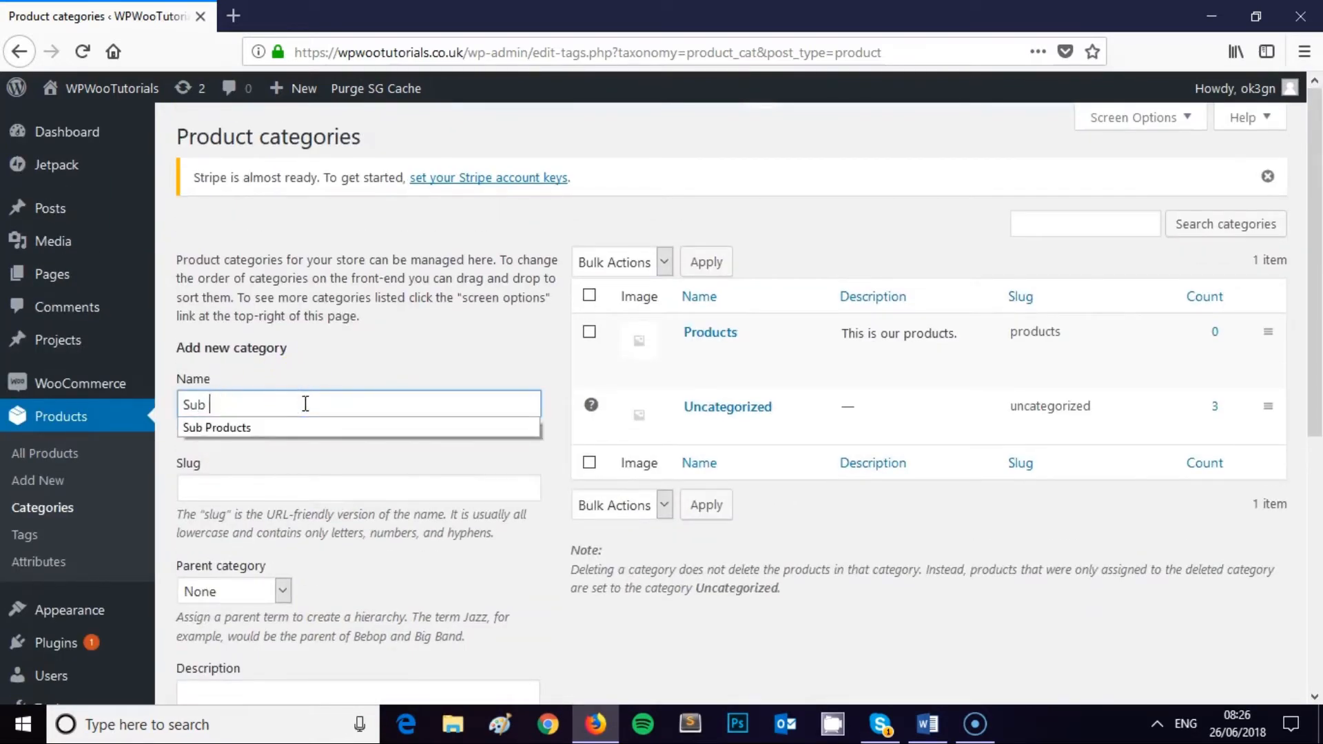
{"action": "type", "text": "s"}
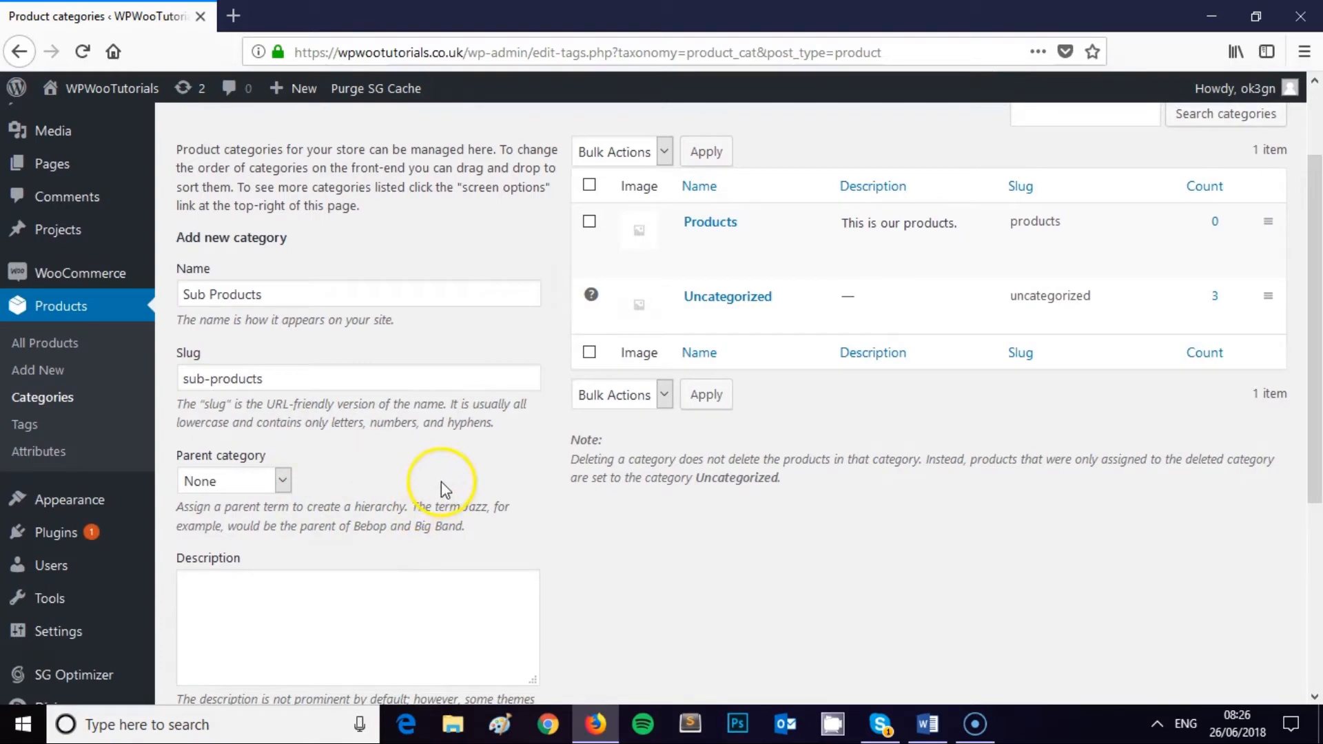
{"action": "left_click", "coordinate": [233, 481]}
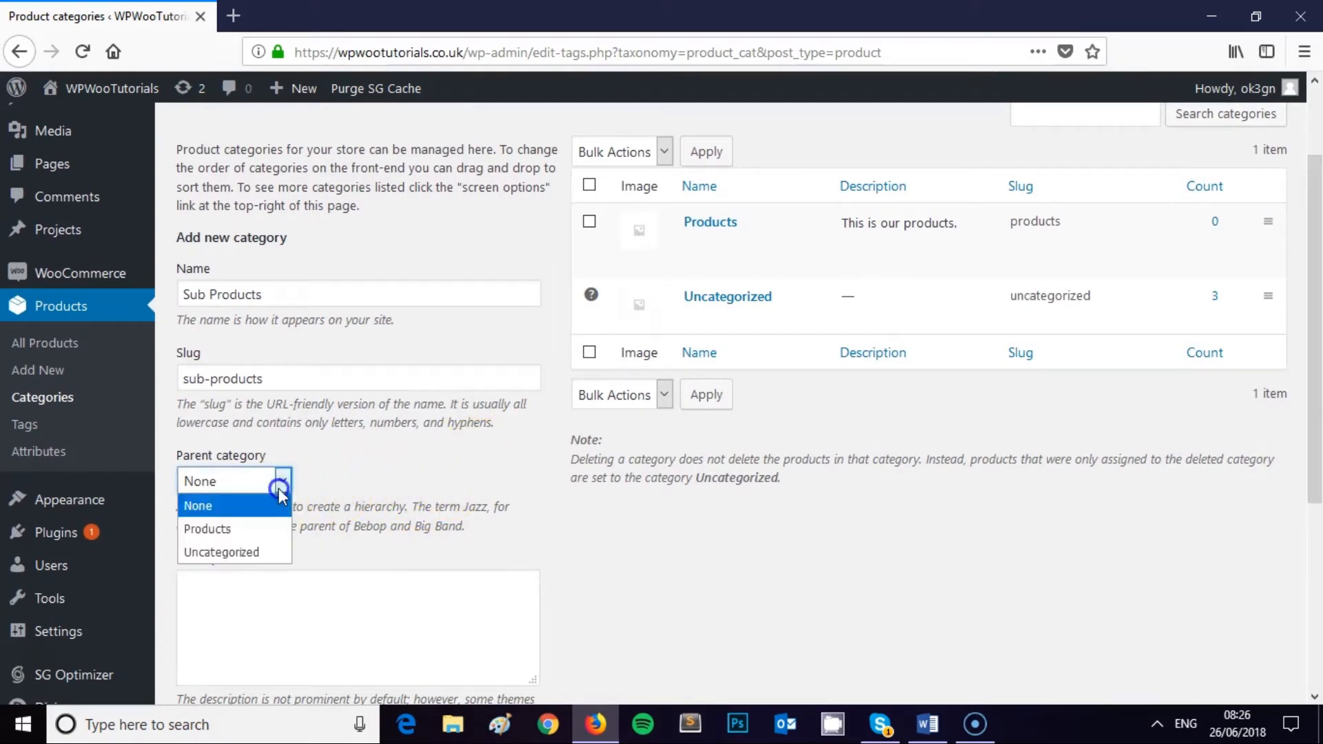
{"action": "left_click", "coordinate": [207, 529]}
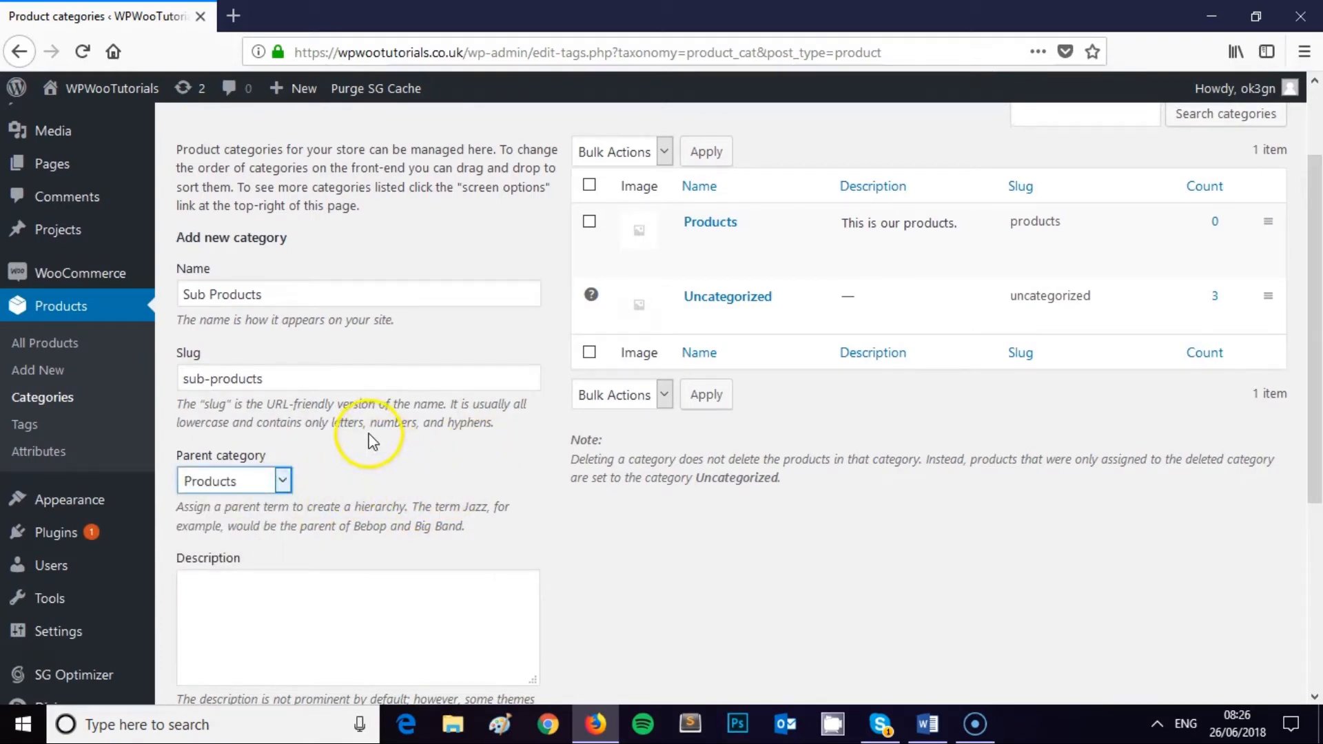
{"action": "scroll", "scroll_direction": "down", "scroll_amount": 3}
{"action": "type", "text": "This is o"}
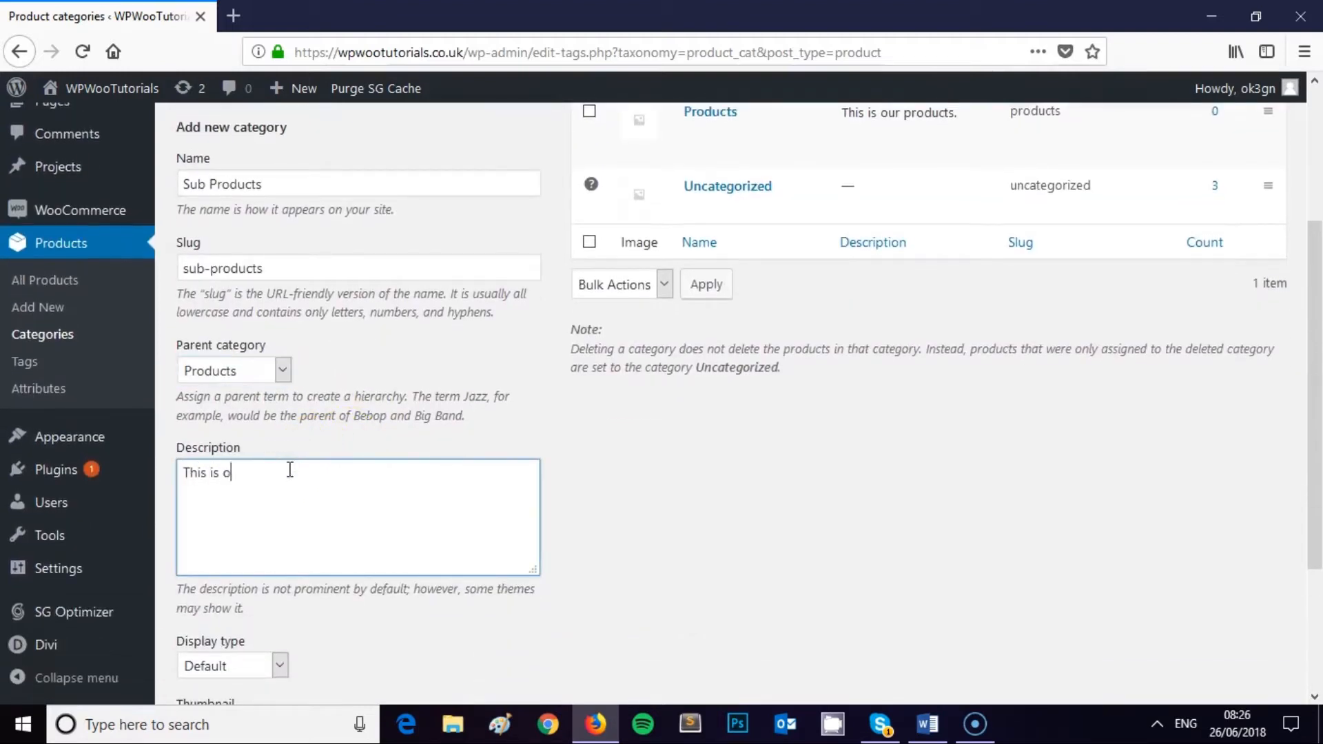
{"action": "type", "text": "ur sub products category."}
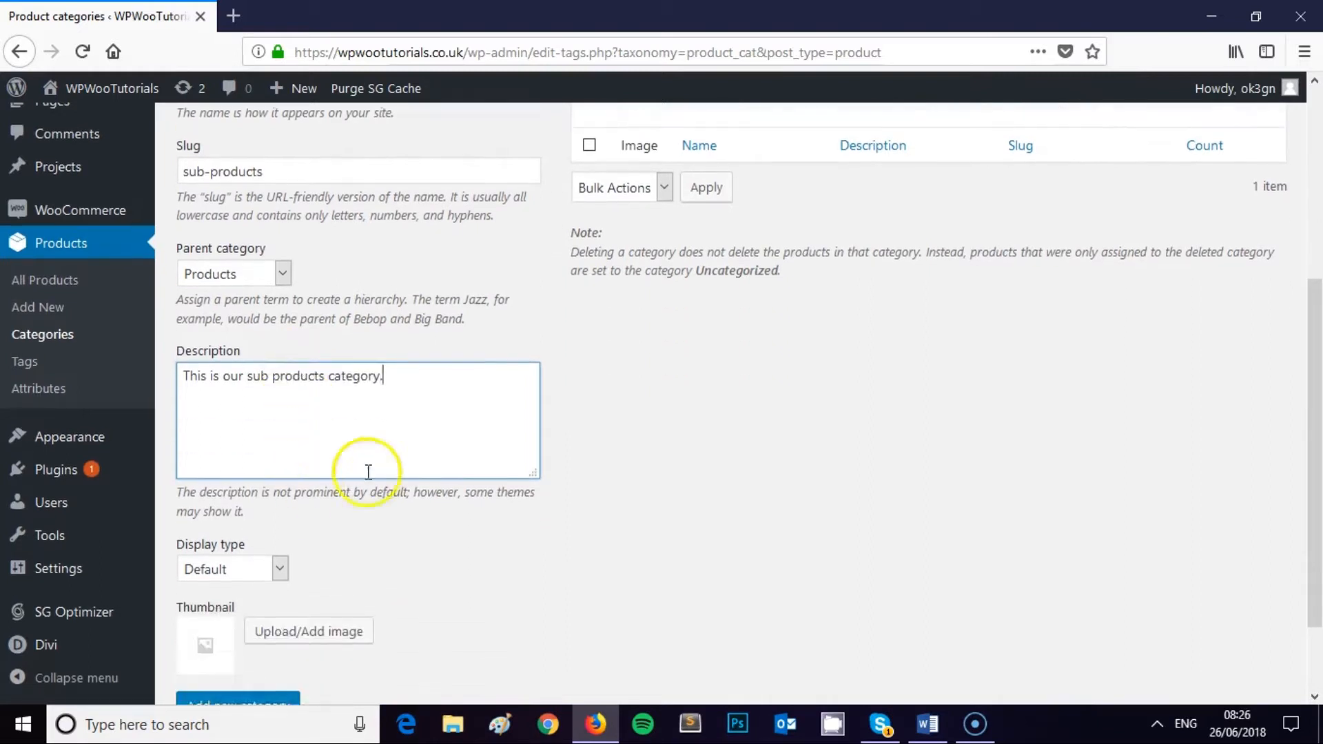
{"action": "scroll", "scroll_direction": "down", "scroll_amount": 3}
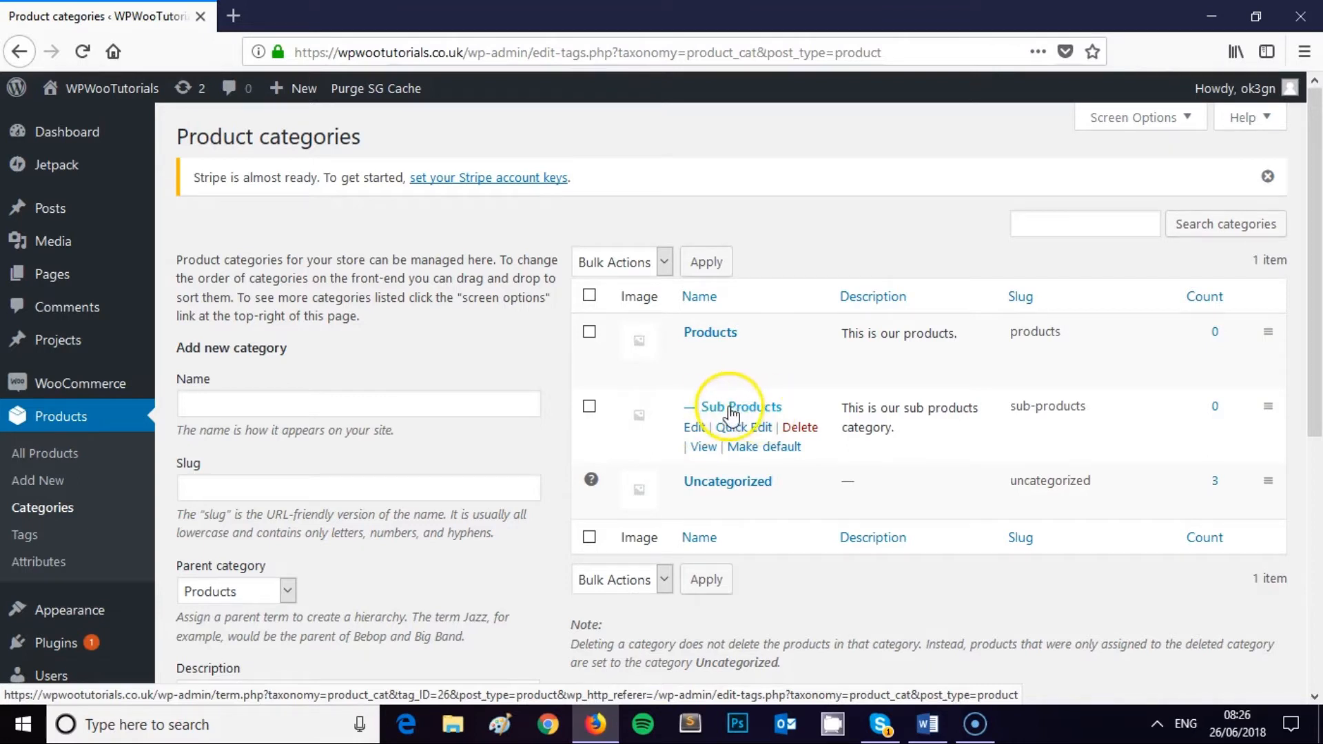
{"action": "mouse_move", "coordinate": [767, 420]}
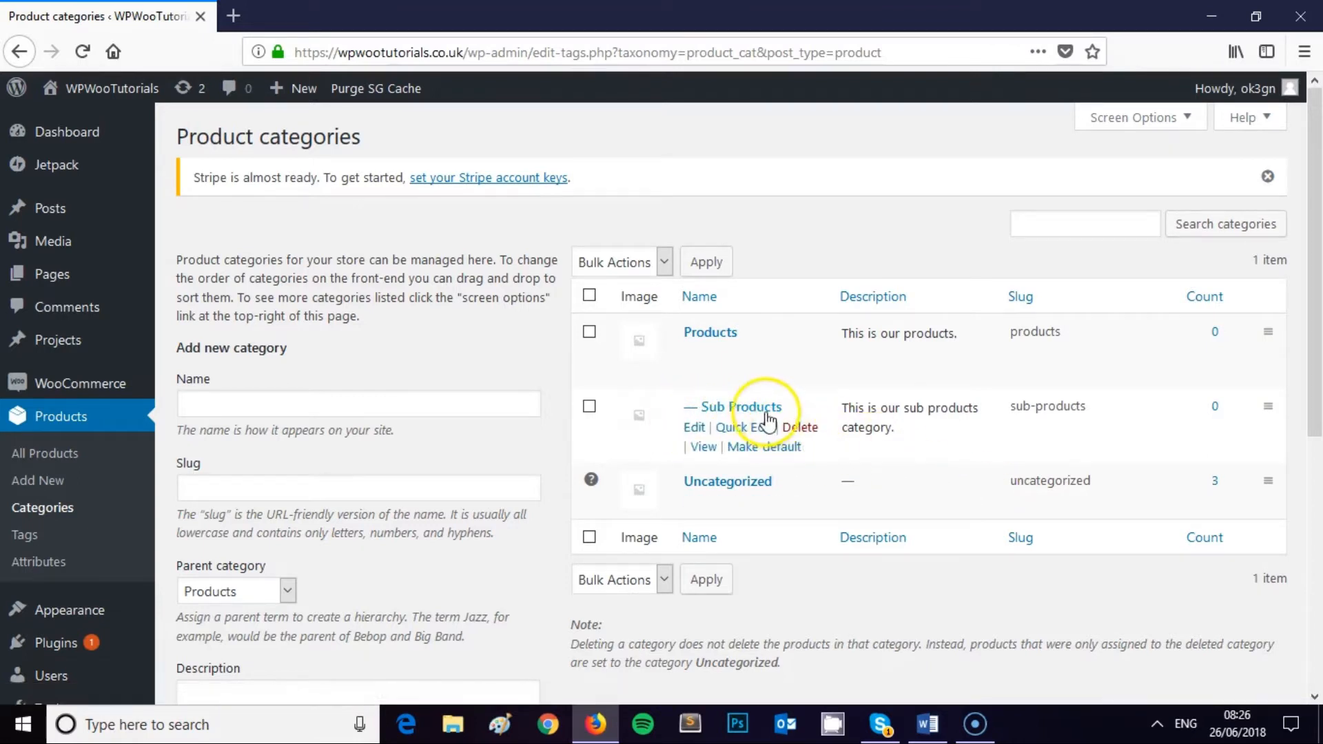
{"action": "mouse_move", "coordinate": [467, 361]}
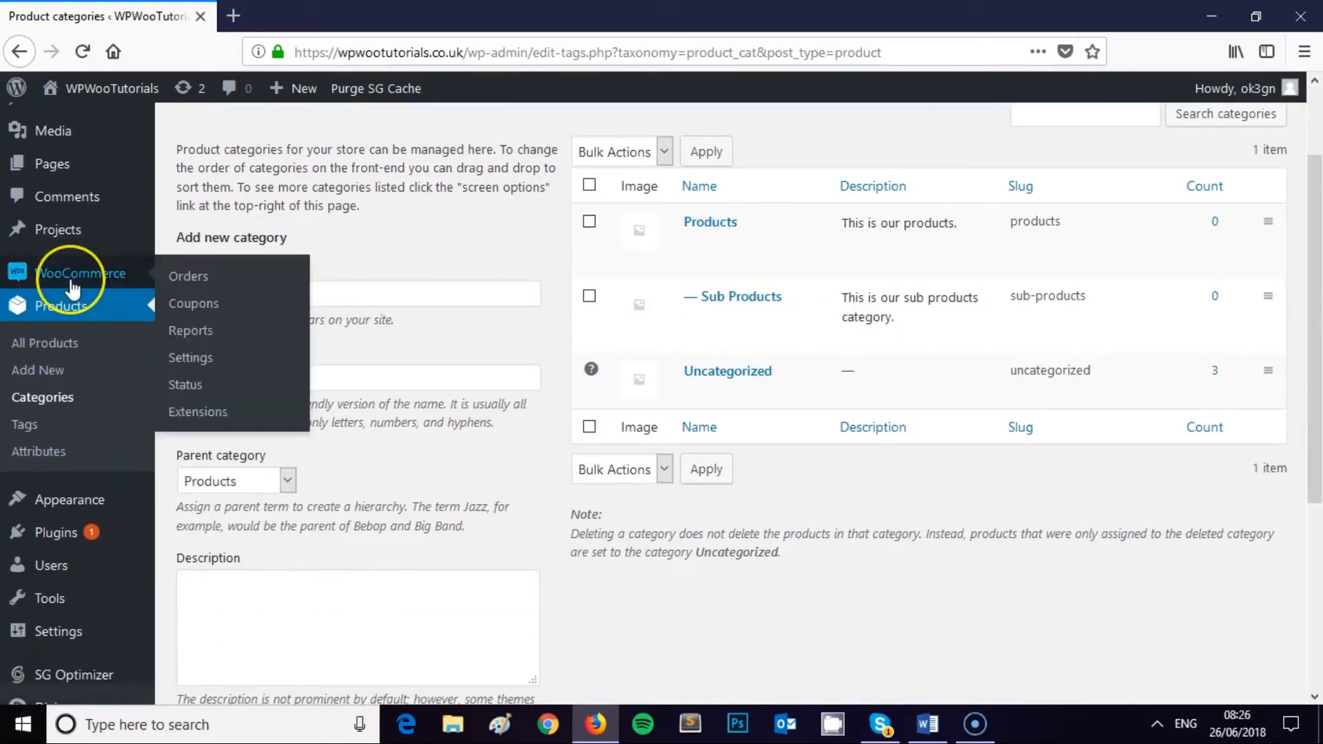
{"action": "mouse_move", "coordinate": [188, 276]}
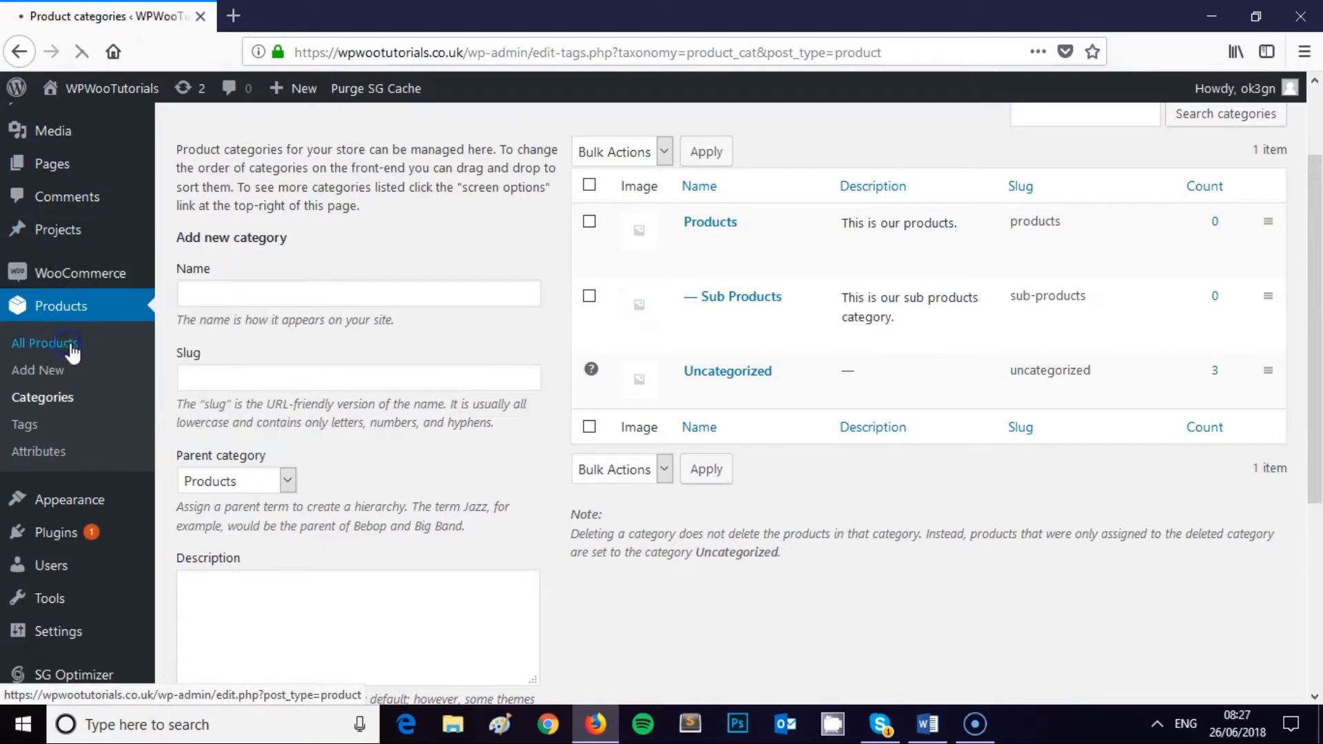
Open Products > All Products, listing Large, Medium and Small Product
{"action": "left_click", "coordinate": [44, 342]}
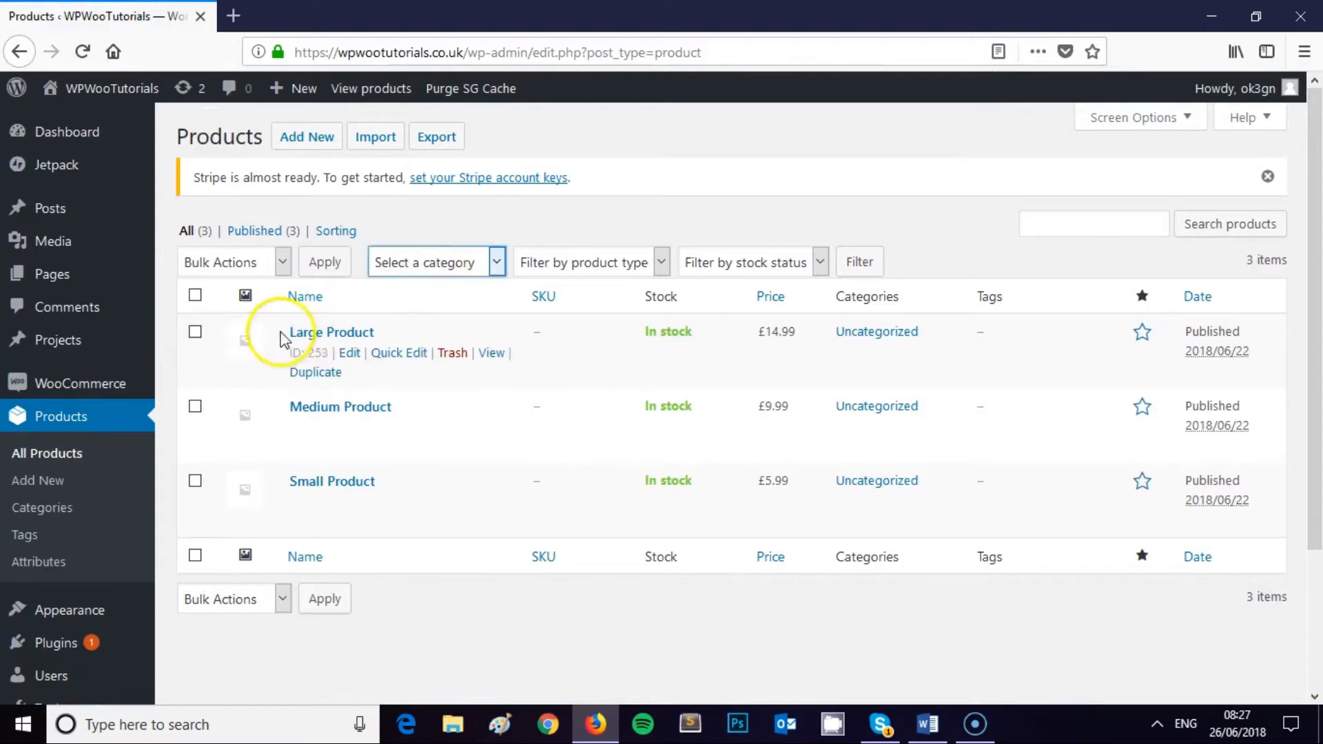
Assign Large Product to the Products category and update it
{"action": "left_click", "coordinate": [330, 331]}
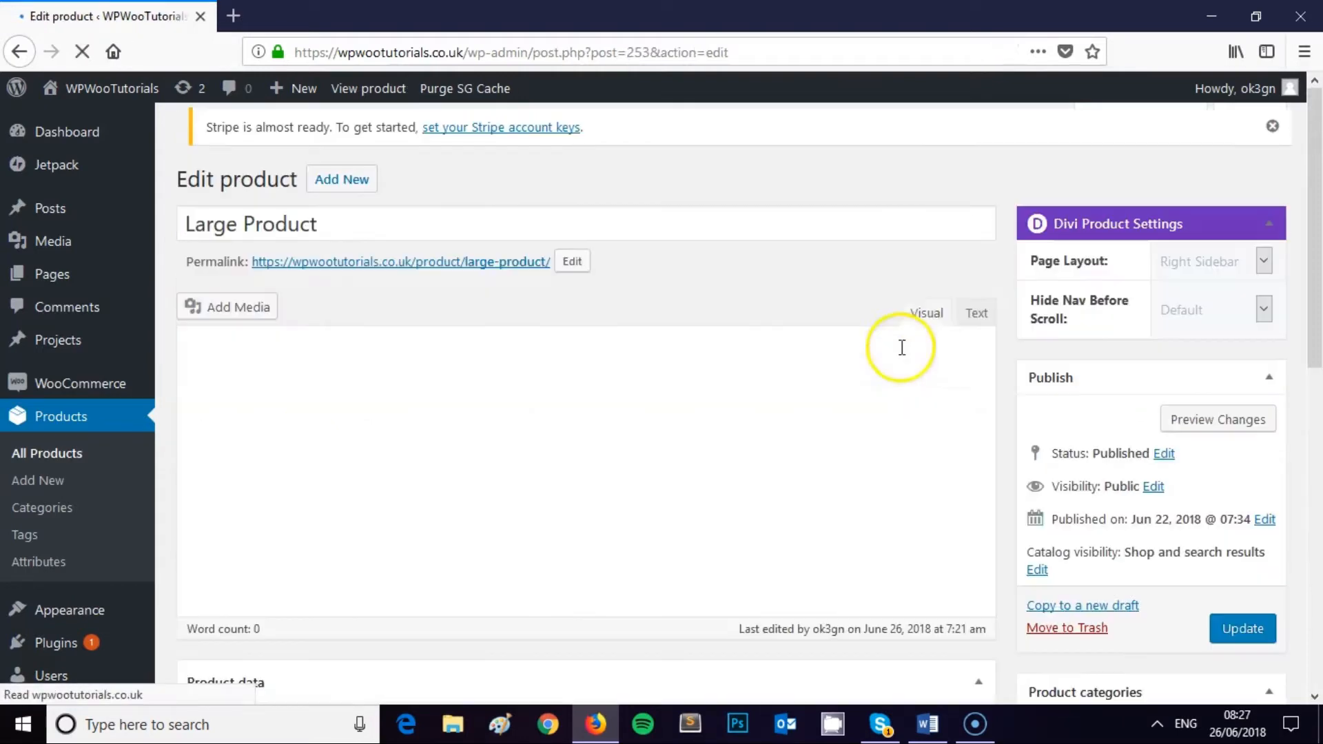
{"action": "scroll", "scroll_direction": "down", "scroll_amount": 3}
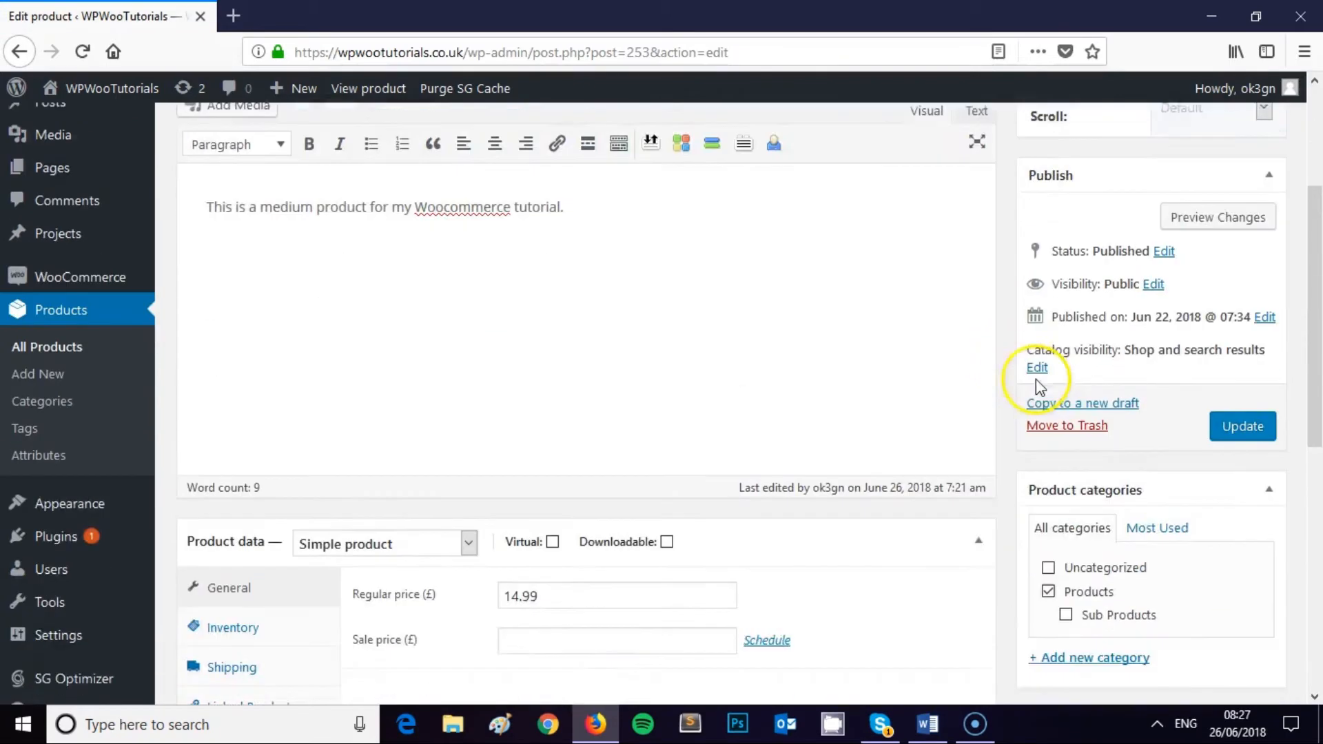
{"action": "scroll", "scroll_direction": "down", "scroll_amount": 3}
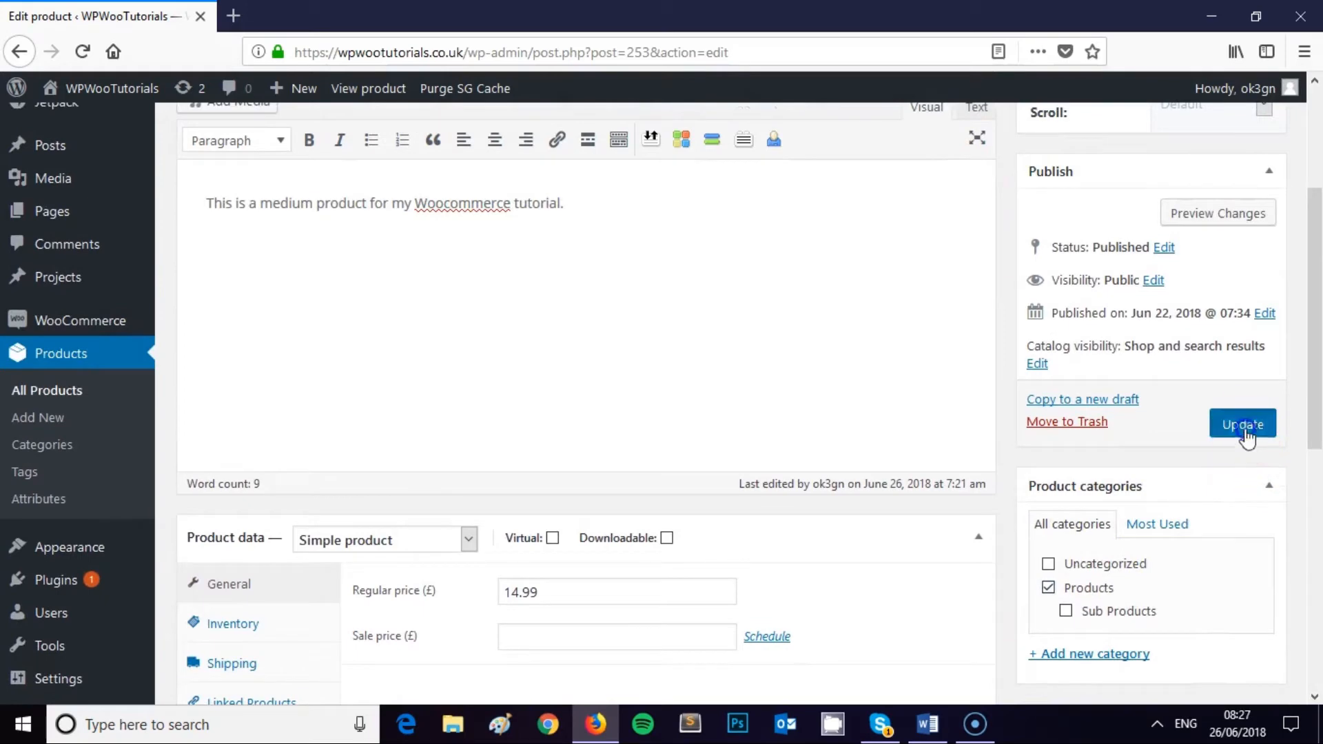
{"action": "left_click", "coordinate": [1241, 424]}
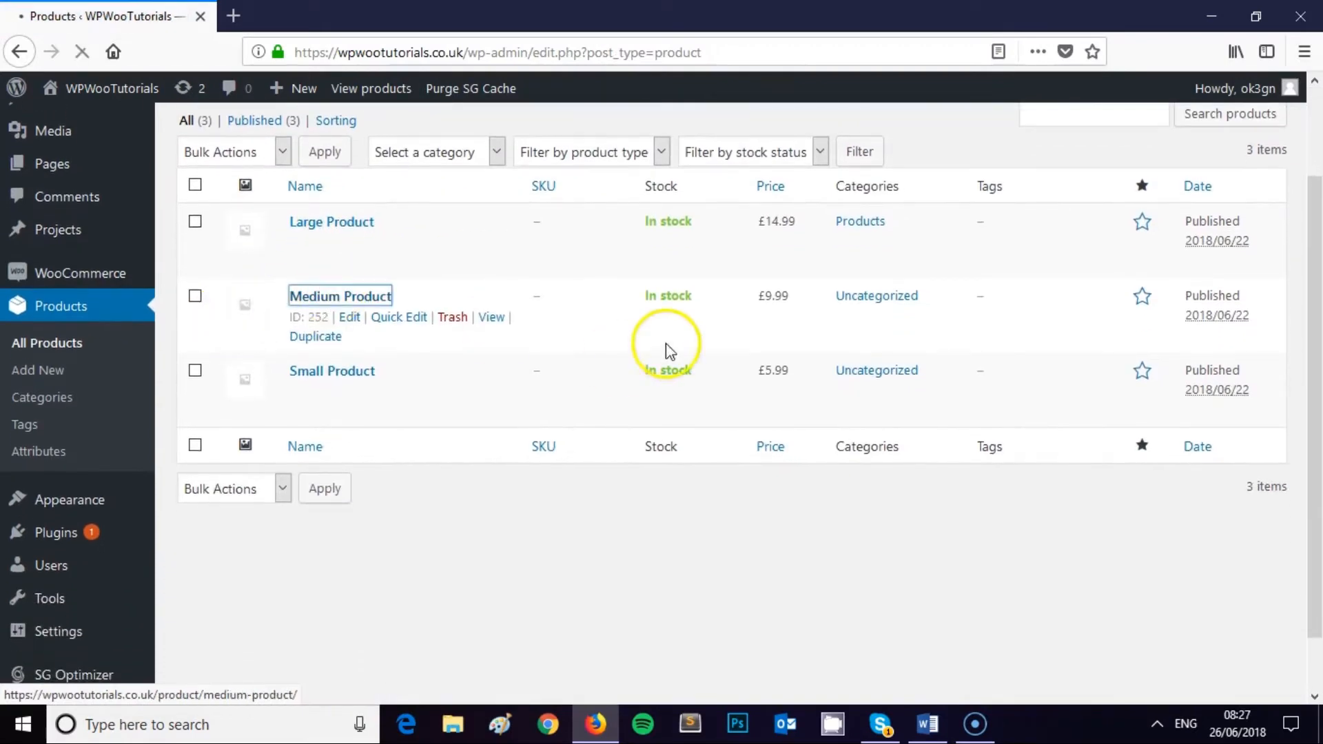
Move Medium Product from Uncategorized into the Products category and update it
{"action": "left_click", "coordinate": [349, 316]}
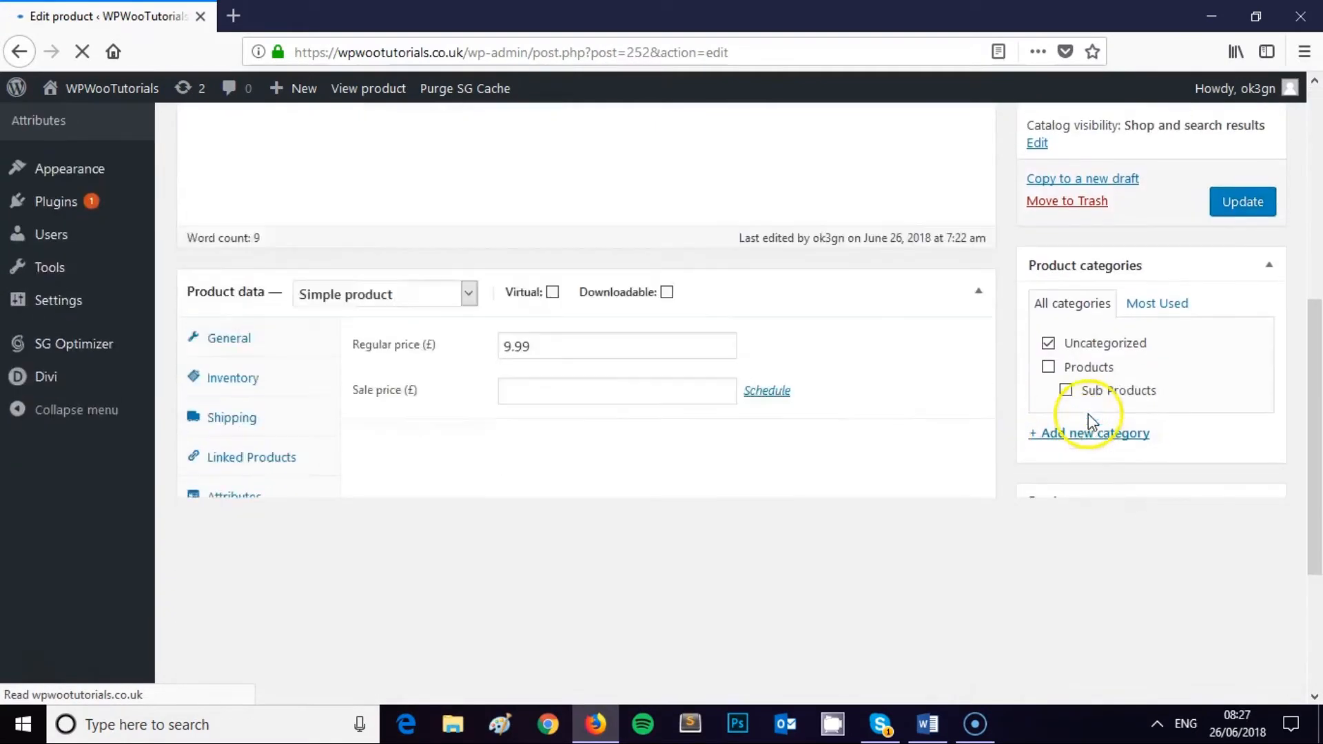
{"action": "left_click", "coordinate": [1049, 366]}
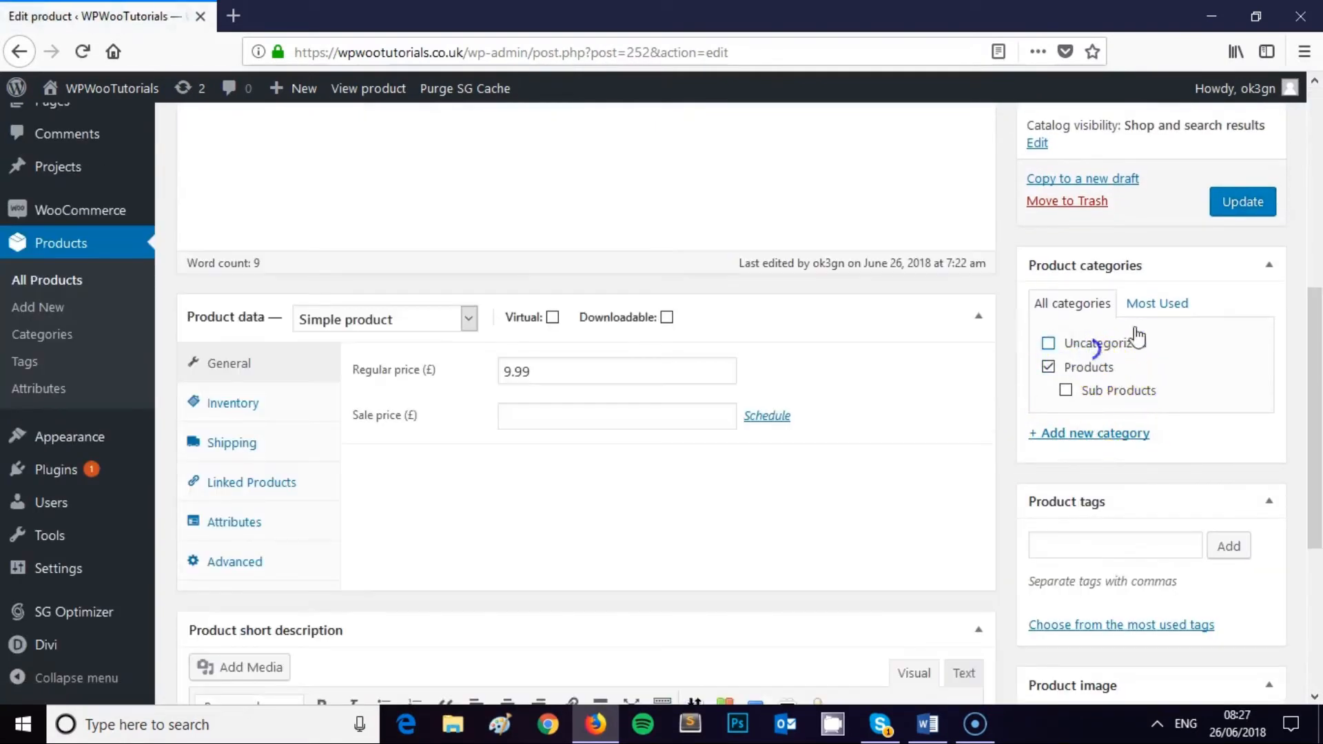
{"action": "left_click", "coordinate": [1242, 201]}
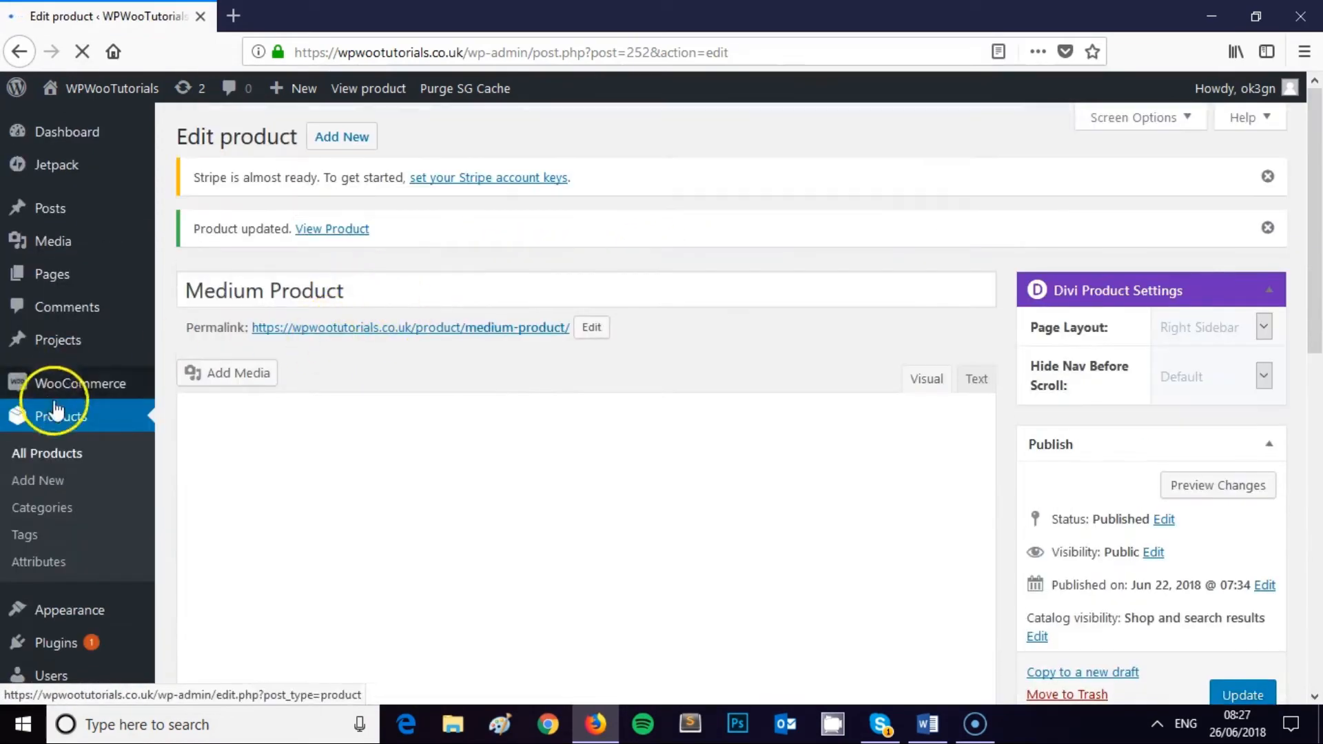
Assign Small Product to Sub Products and update it
{"action": "left_click", "coordinate": [61, 416]}
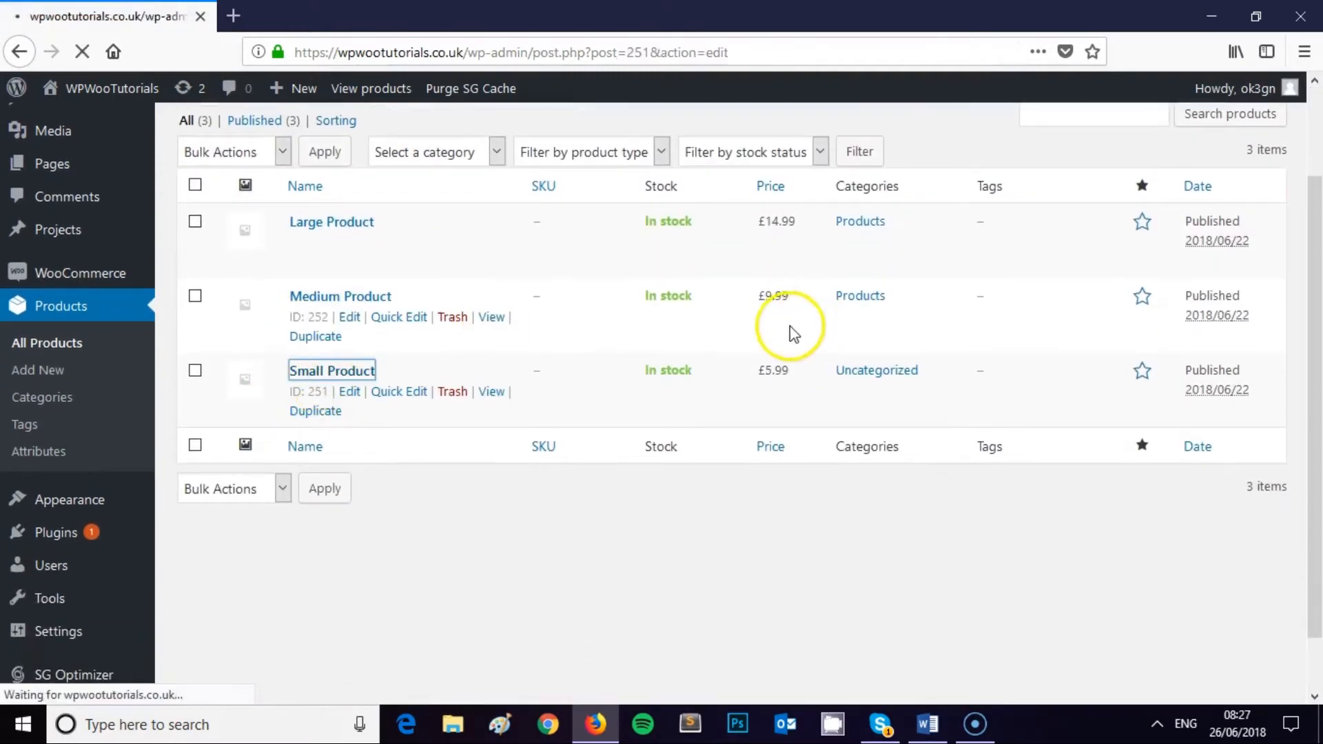
{"action": "left_click", "coordinate": [349, 391]}
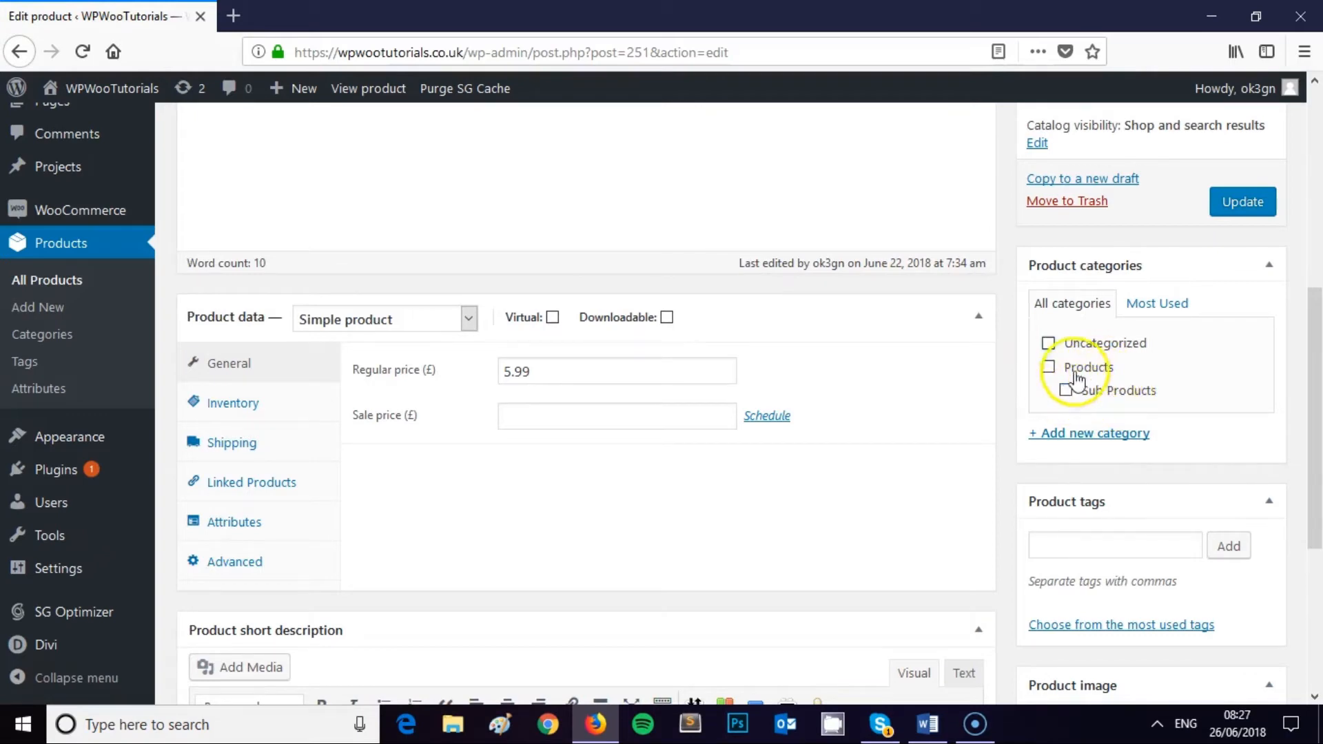
{"action": "left_click", "coordinate": [1066, 391]}
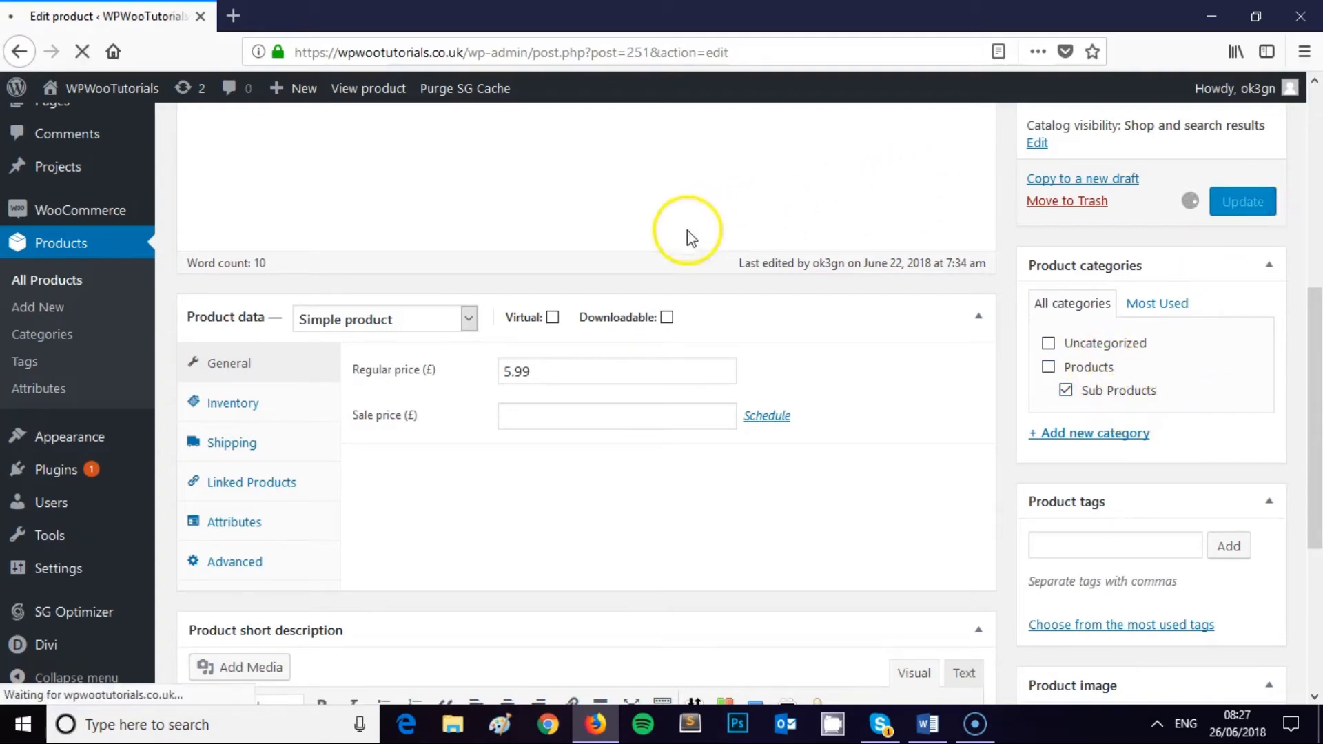
{"action": "left_click", "coordinate": [1241, 201]}
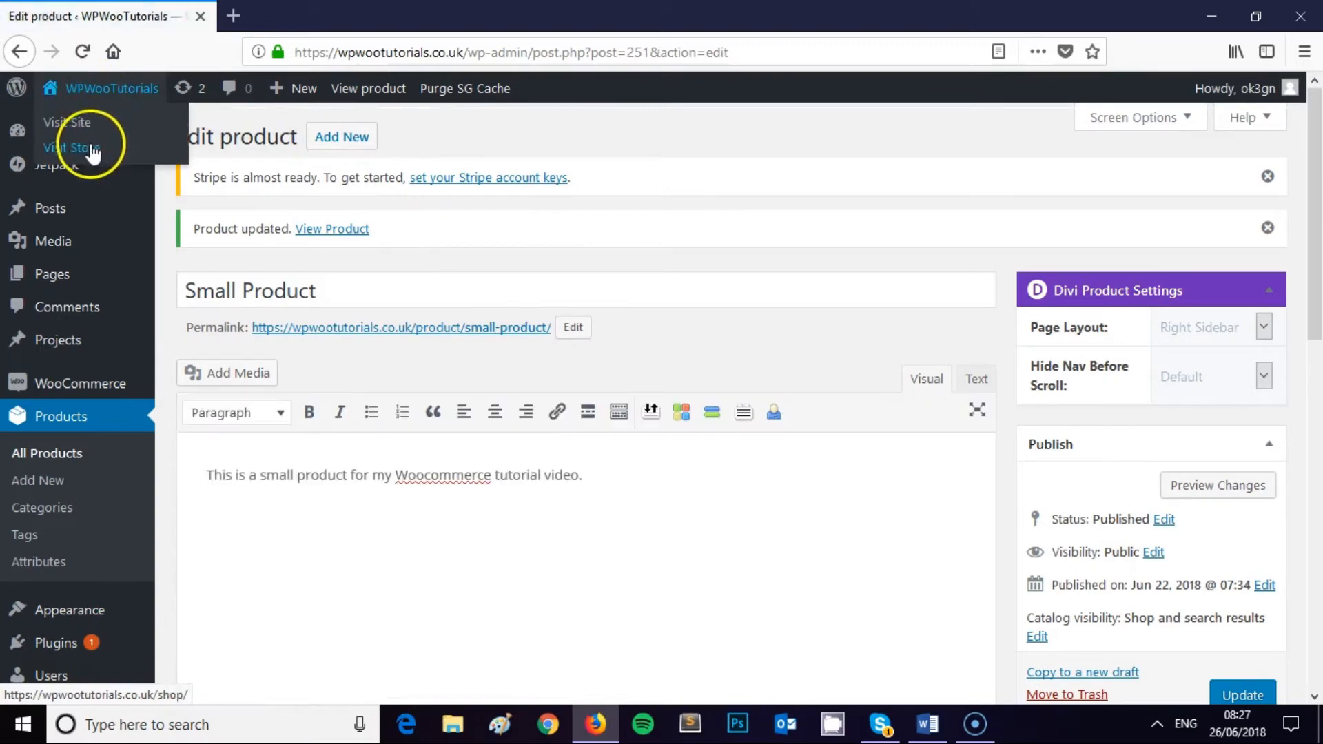
Check the live Shop page, then open Appearance > Menus in a new tab
{"action": "left_click", "coordinate": [75, 148]}
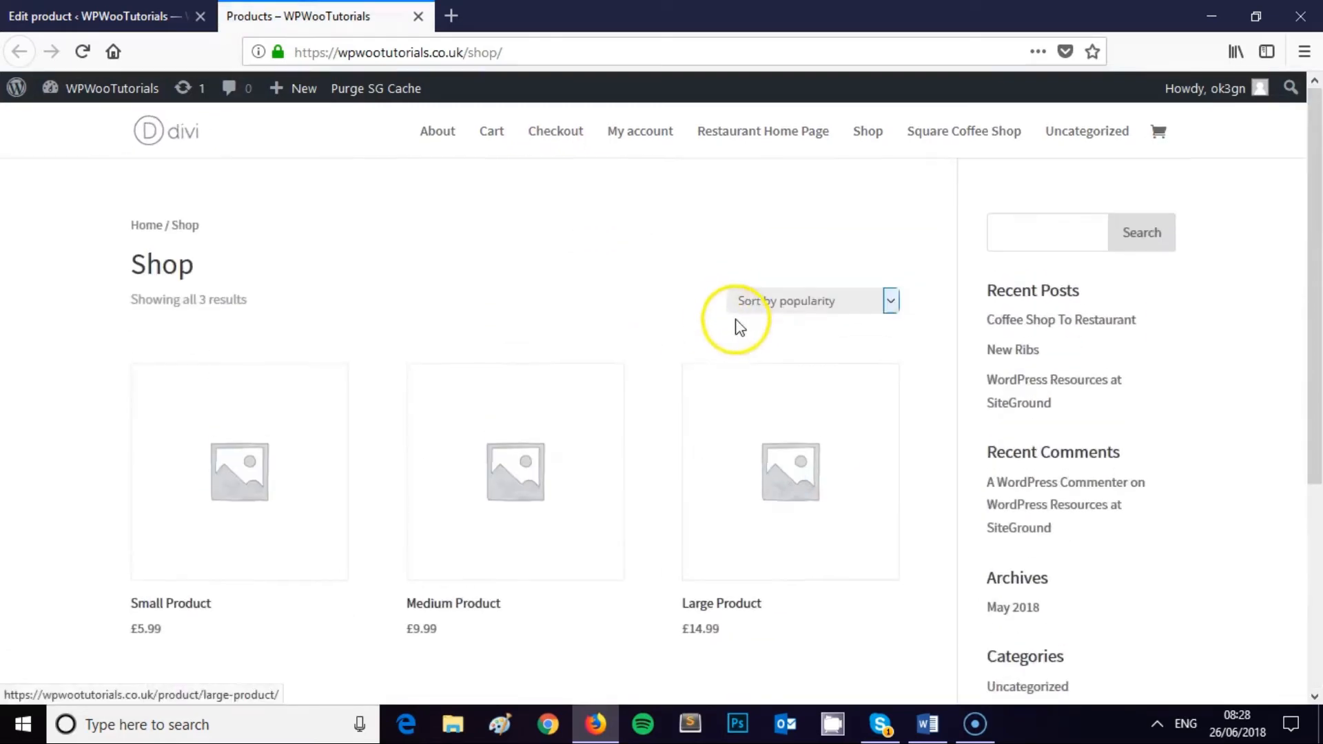
{"action": "left_click", "coordinate": [93, 16]}
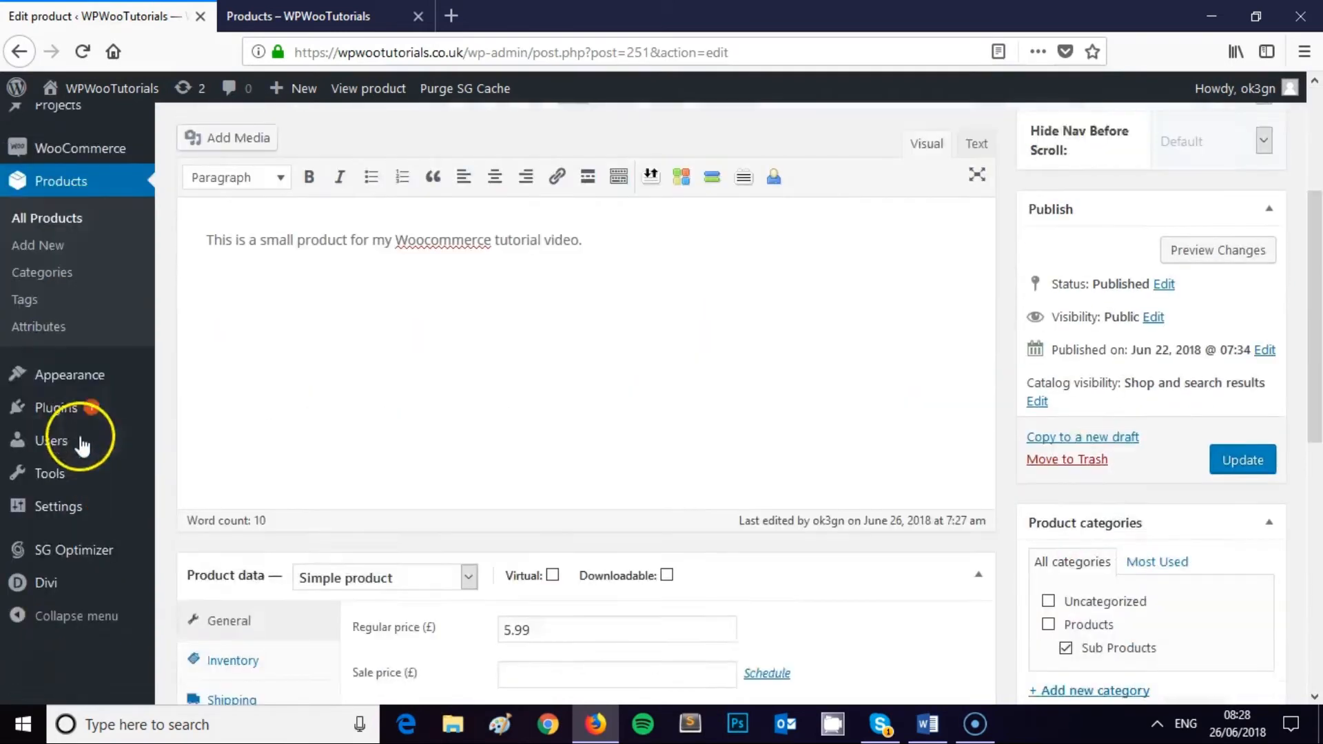
{"action": "right_click", "coordinate": [187, 521]}
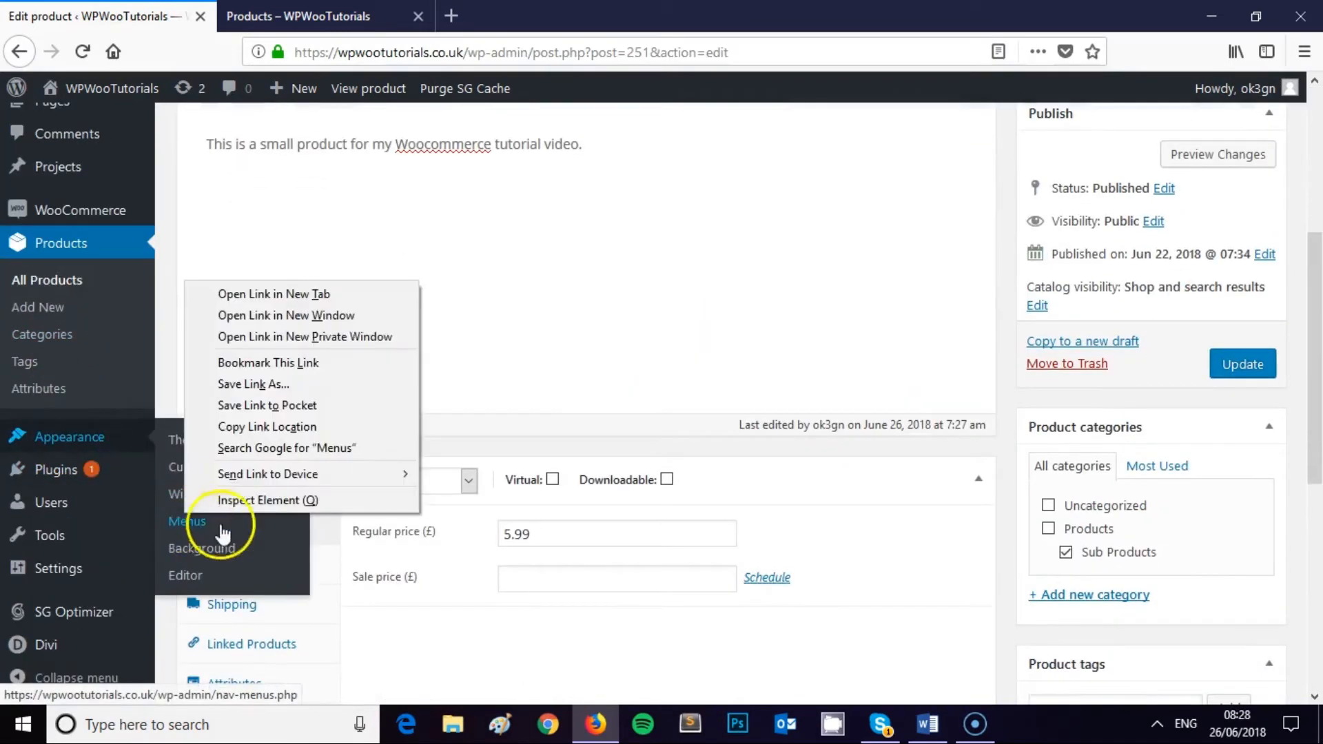
{"action": "left_click", "coordinate": [273, 294]}
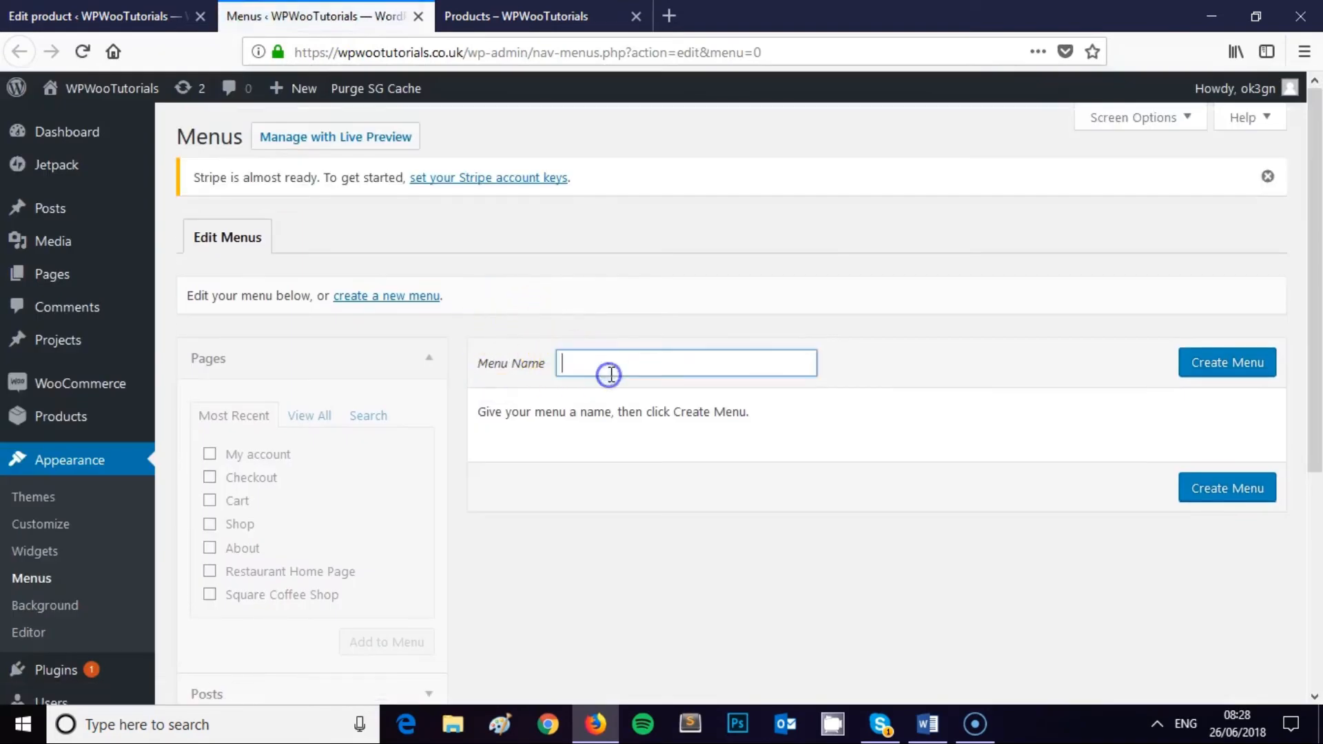
Create menu 'Shop' with Products and Sub Products, set as Primary Menu
{"action": "type", "text": "Shop"}
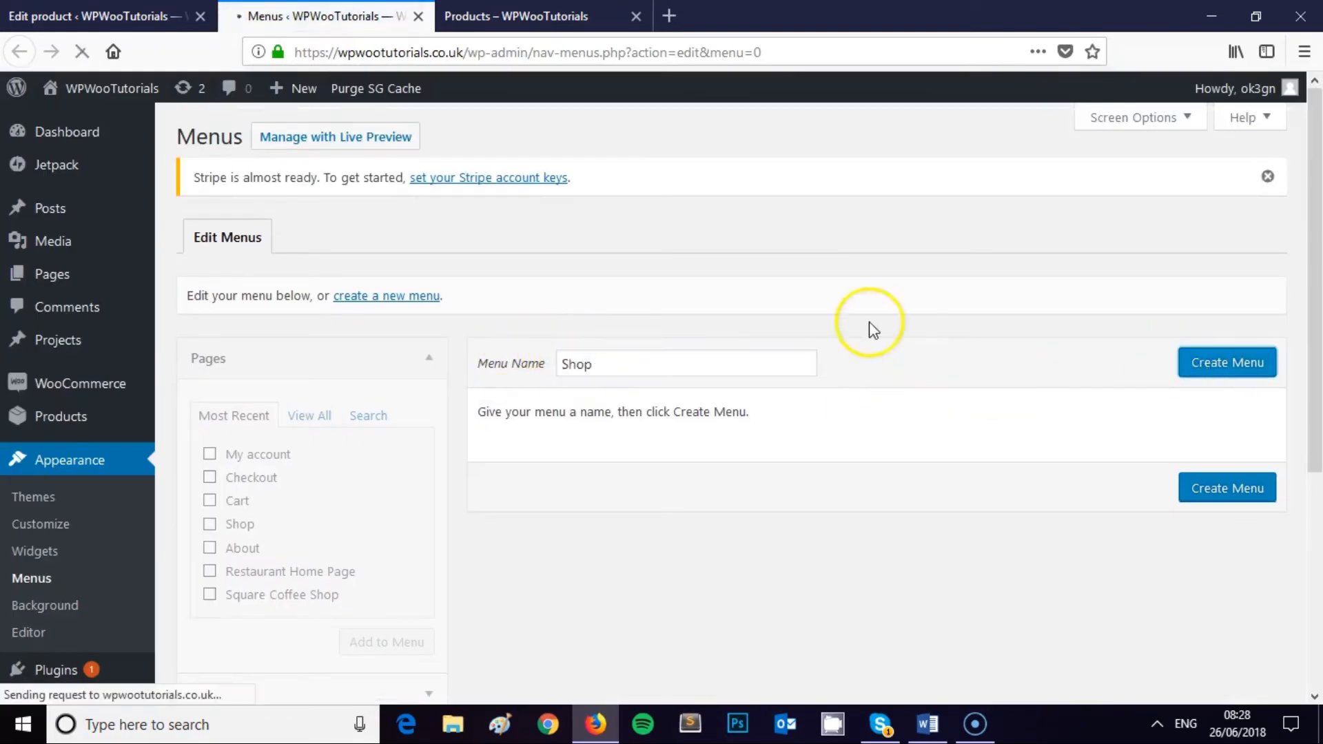
{"action": "left_click", "coordinate": [1226, 362]}
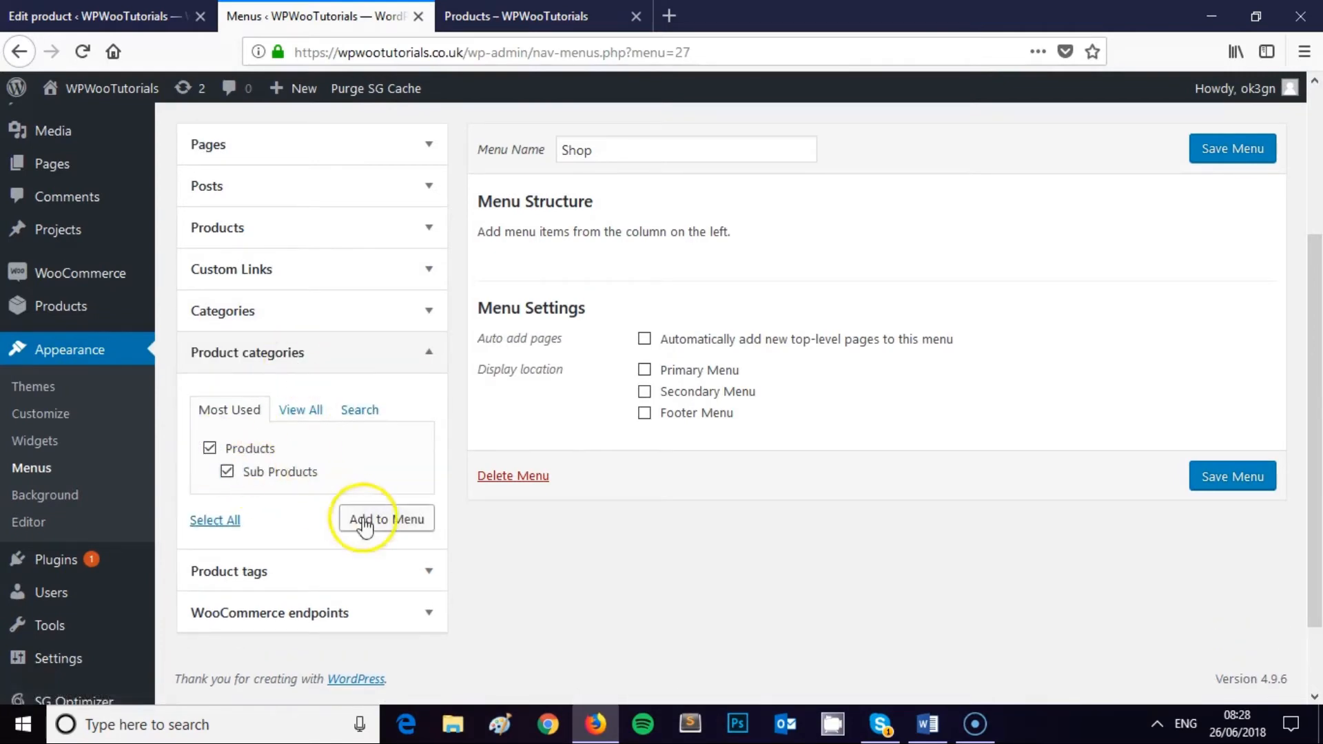
{"action": "left_click", "coordinate": [386, 518]}
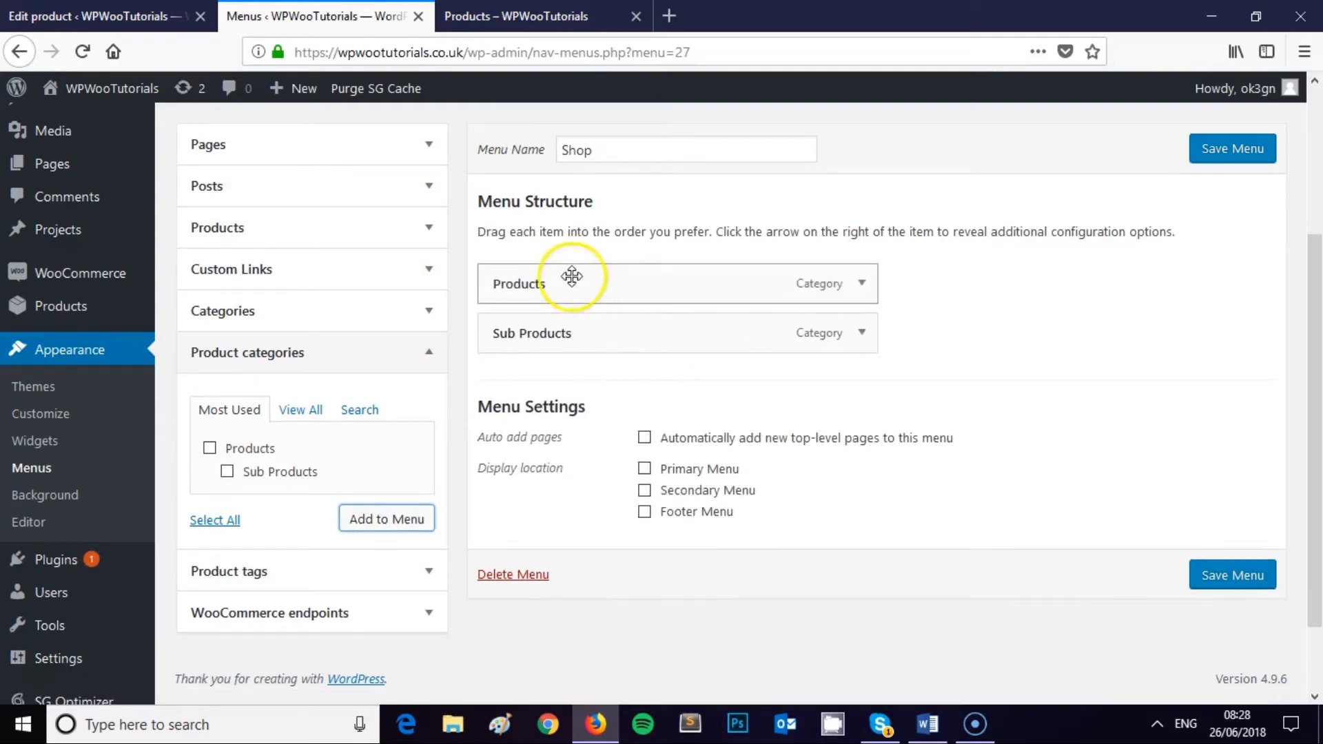
{"action": "left_click", "coordinate": [516, 15]}
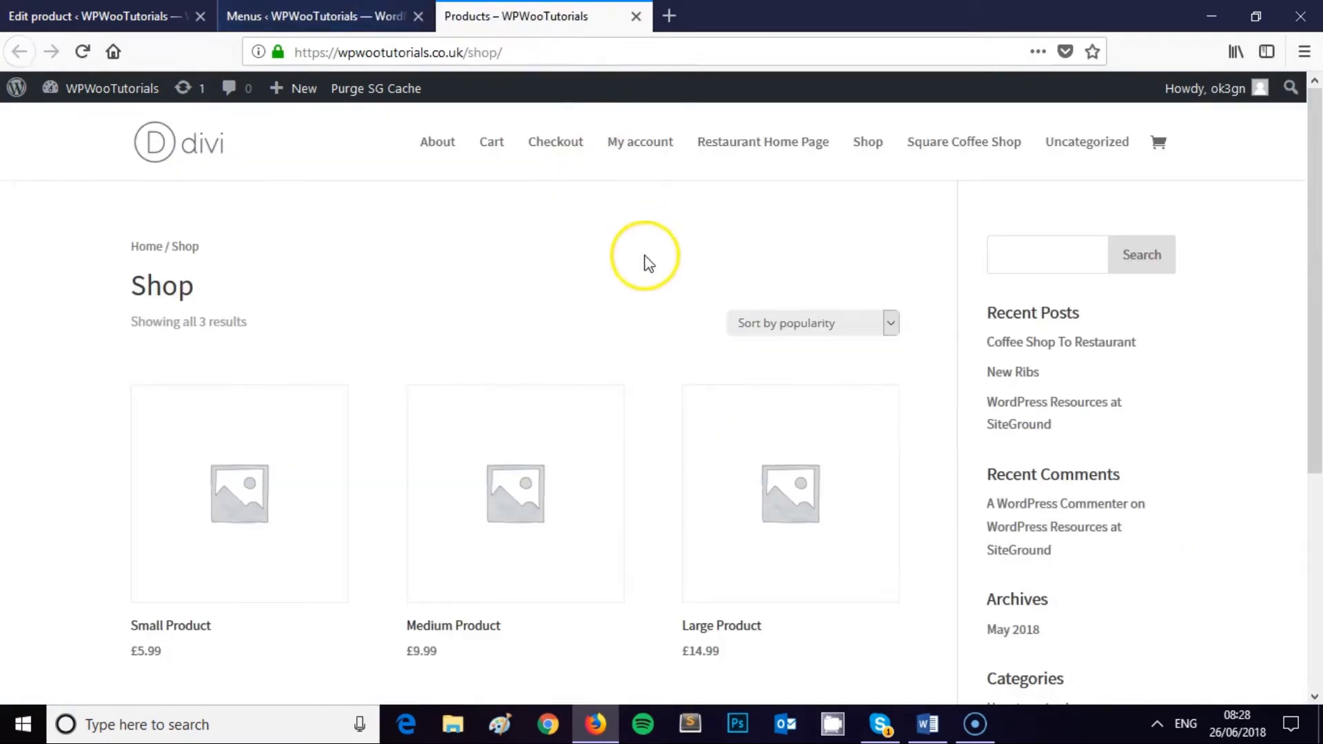
{"action": "mouse_move", "coordinate": [582, 372]}
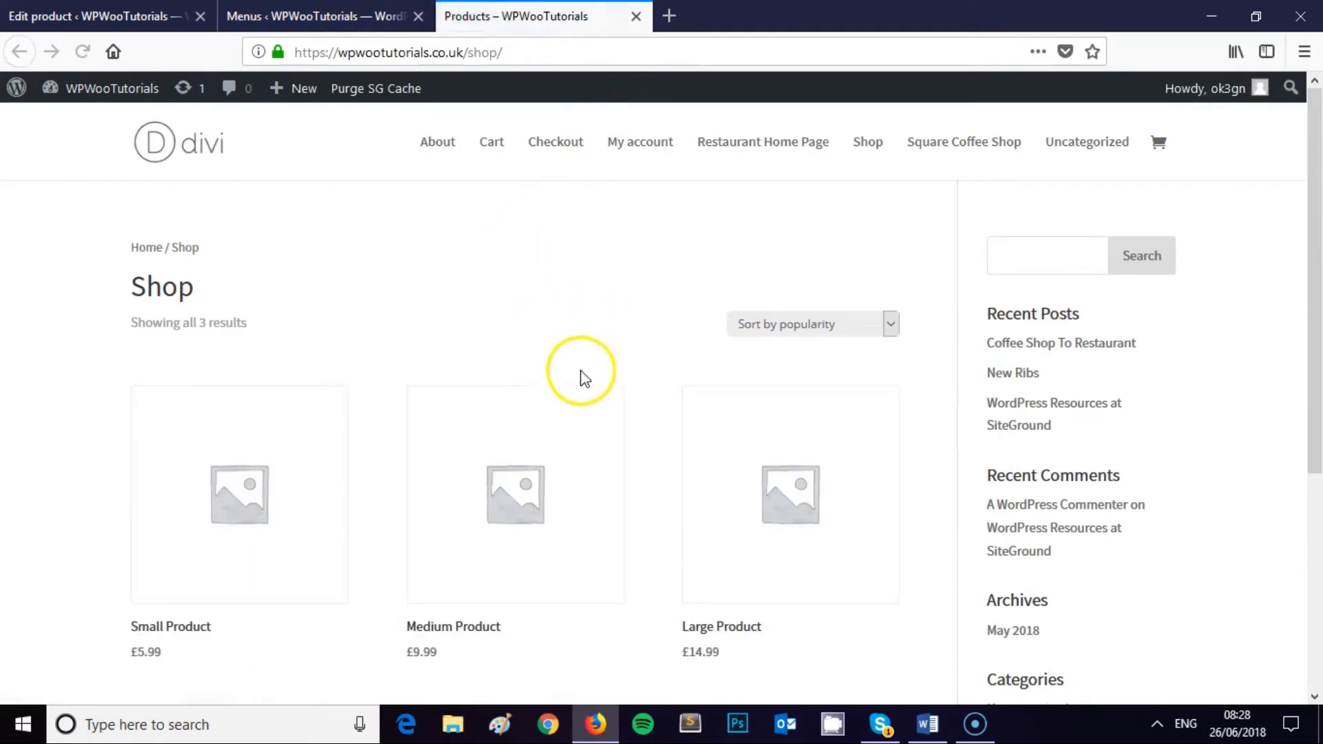
{"action": "left_click", "coordinate": [316, 16]}
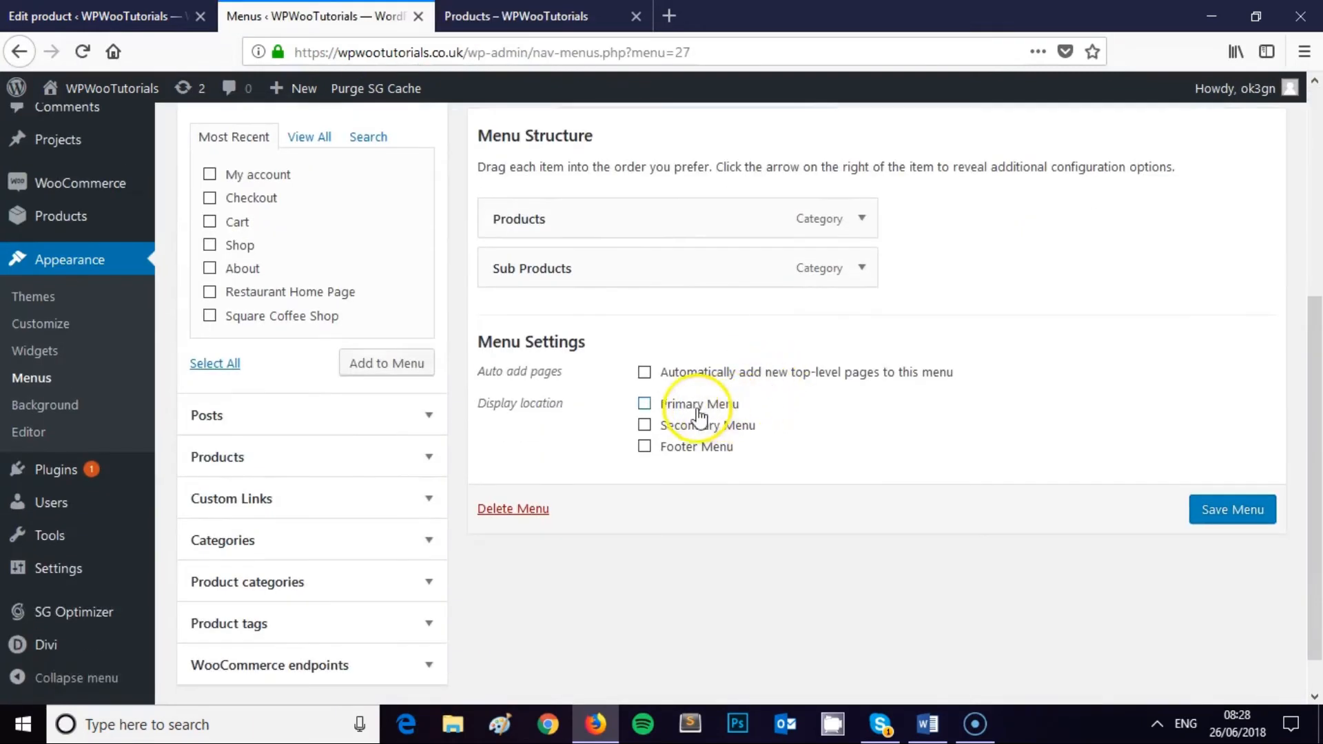
{"action": "left_click", "coordinate": [516, 16]}
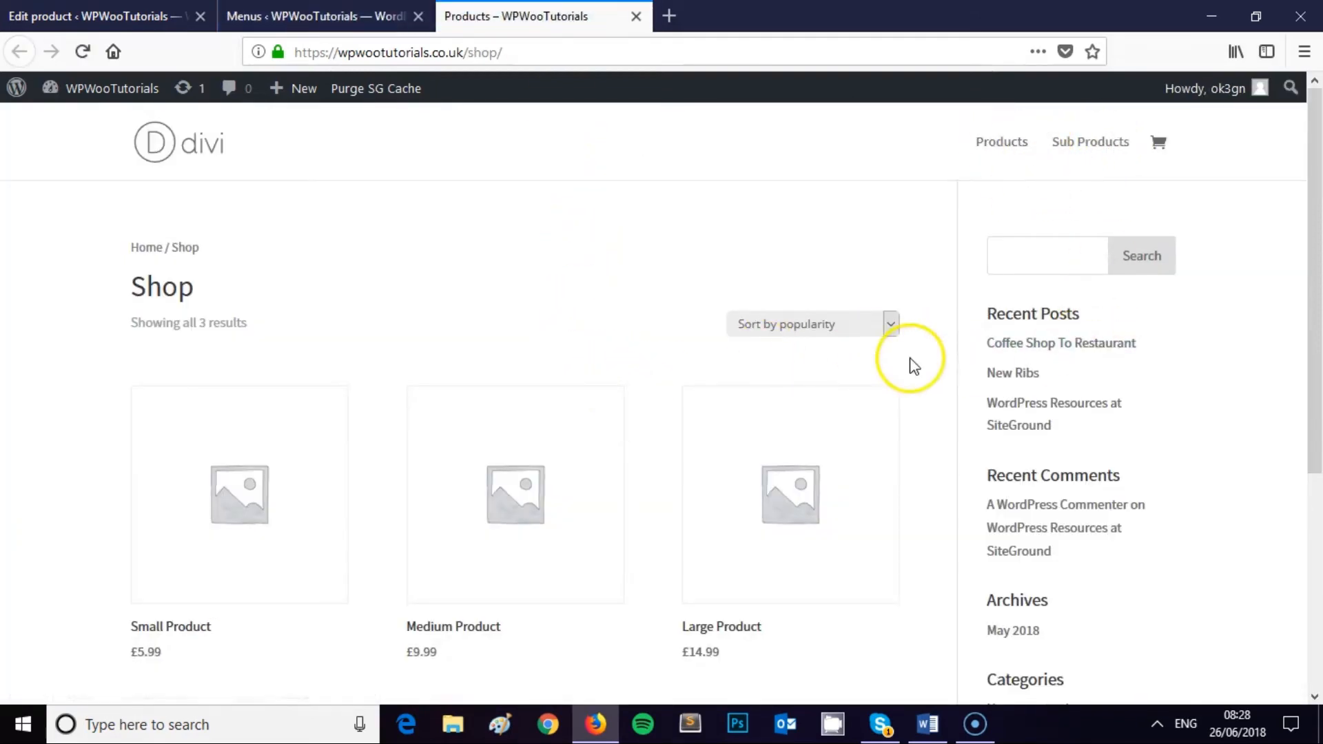
{"action": "mouse_move", "coordinate": [1001, 140]}
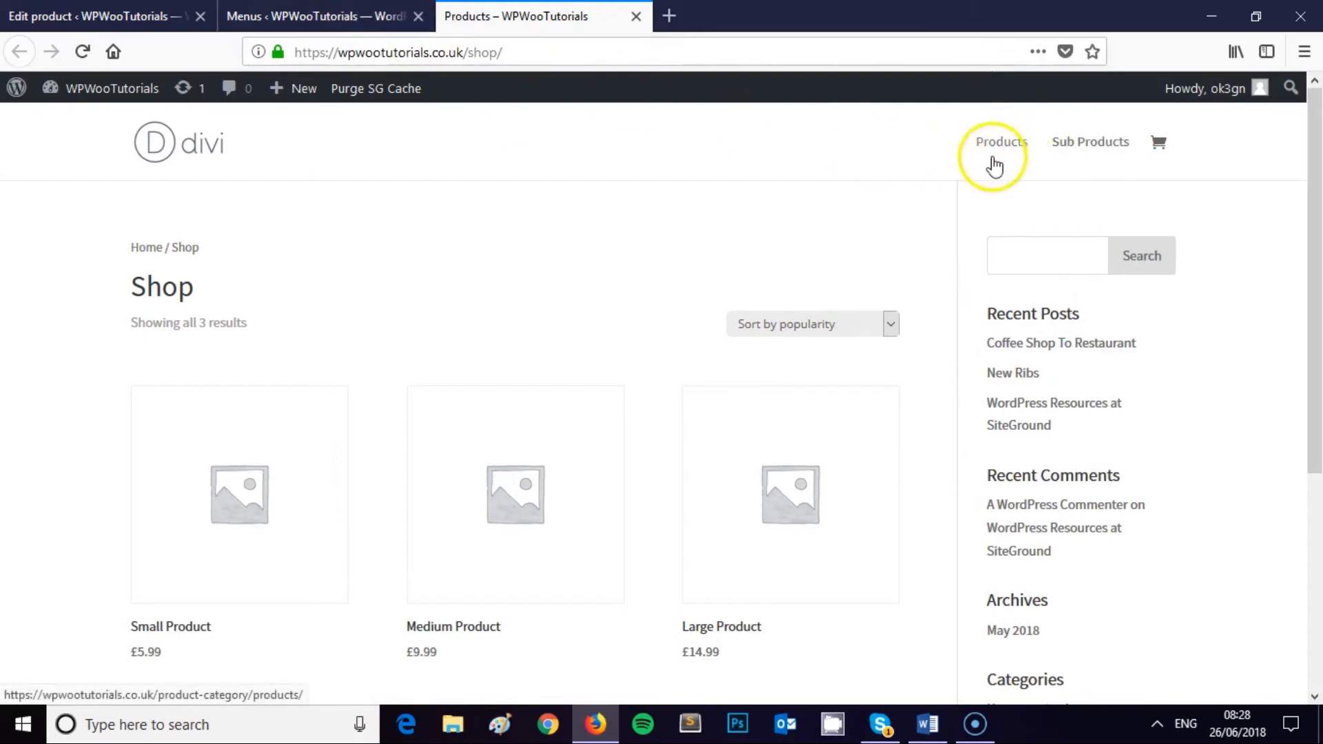
{"action": "mouse_move", "coordinate": [1089, 152]}
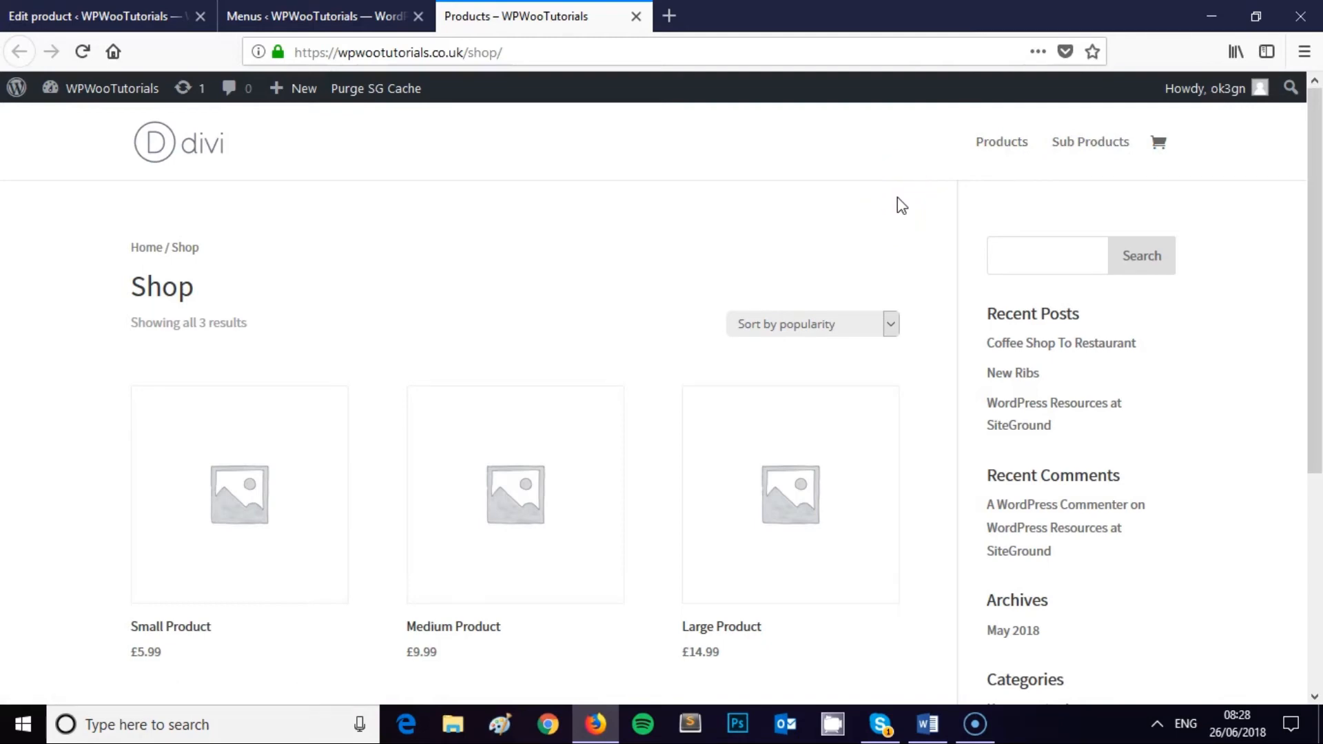
Return to the Shop menu editor after checking the storefront header links
{"action": "left_click", "coordinate": [320, 16]}
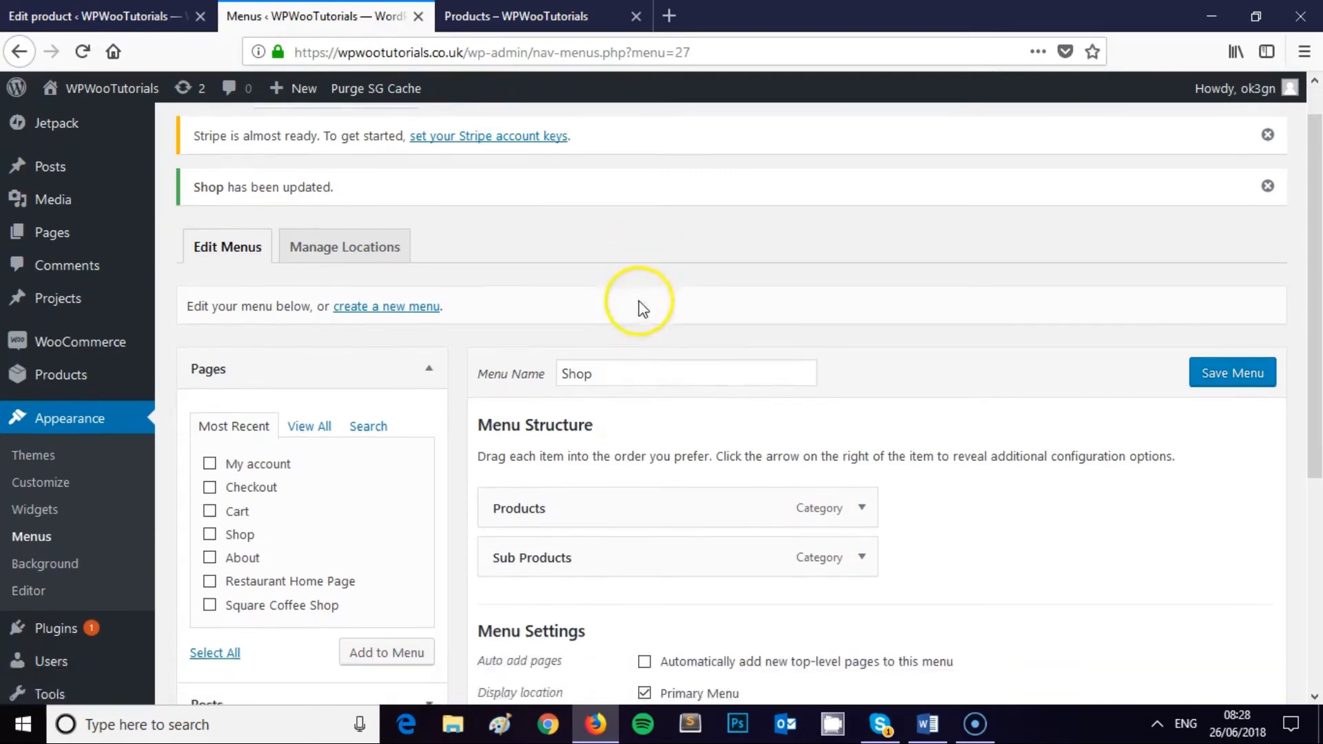
Make Sub Products a sub item of Products and save the Shop menu
{"action": "scroll", "scroll_direction": "down", "scroll_amount": 3}
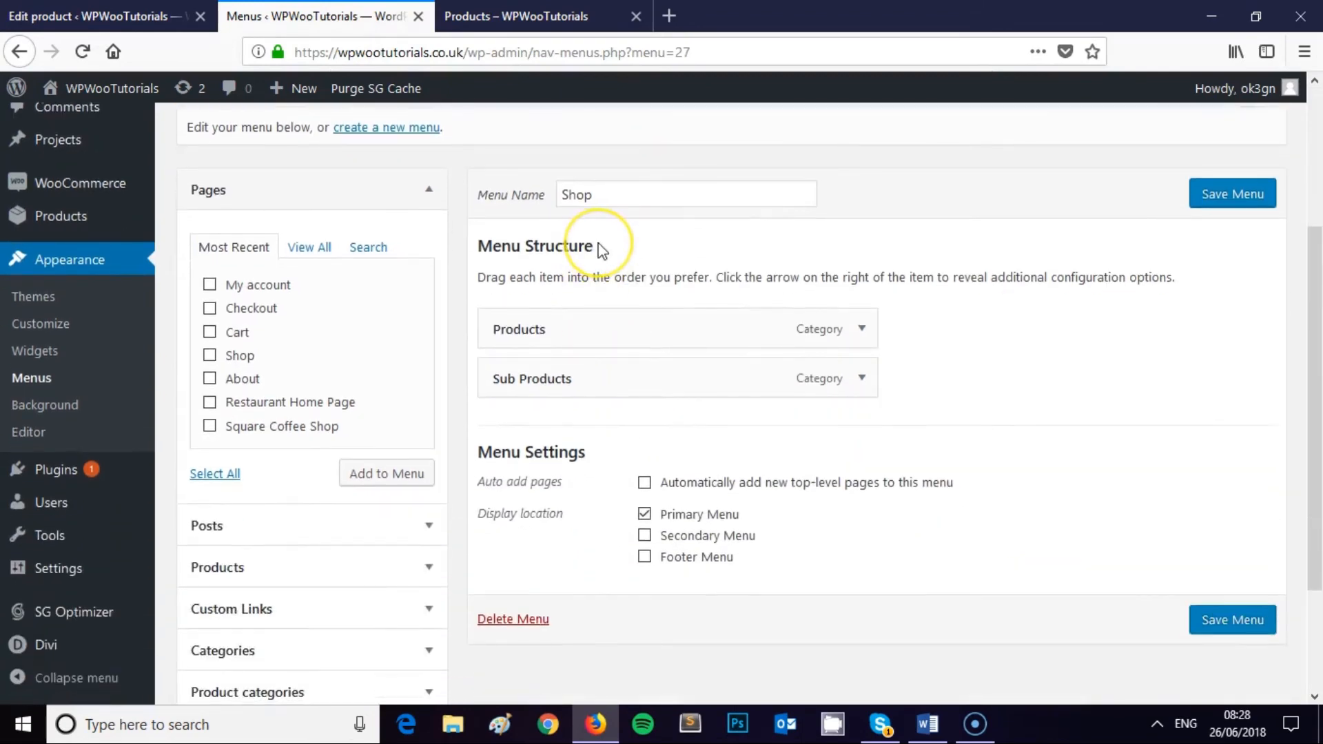
{"action": "mouse_move", "coordinate": [620, 262]}
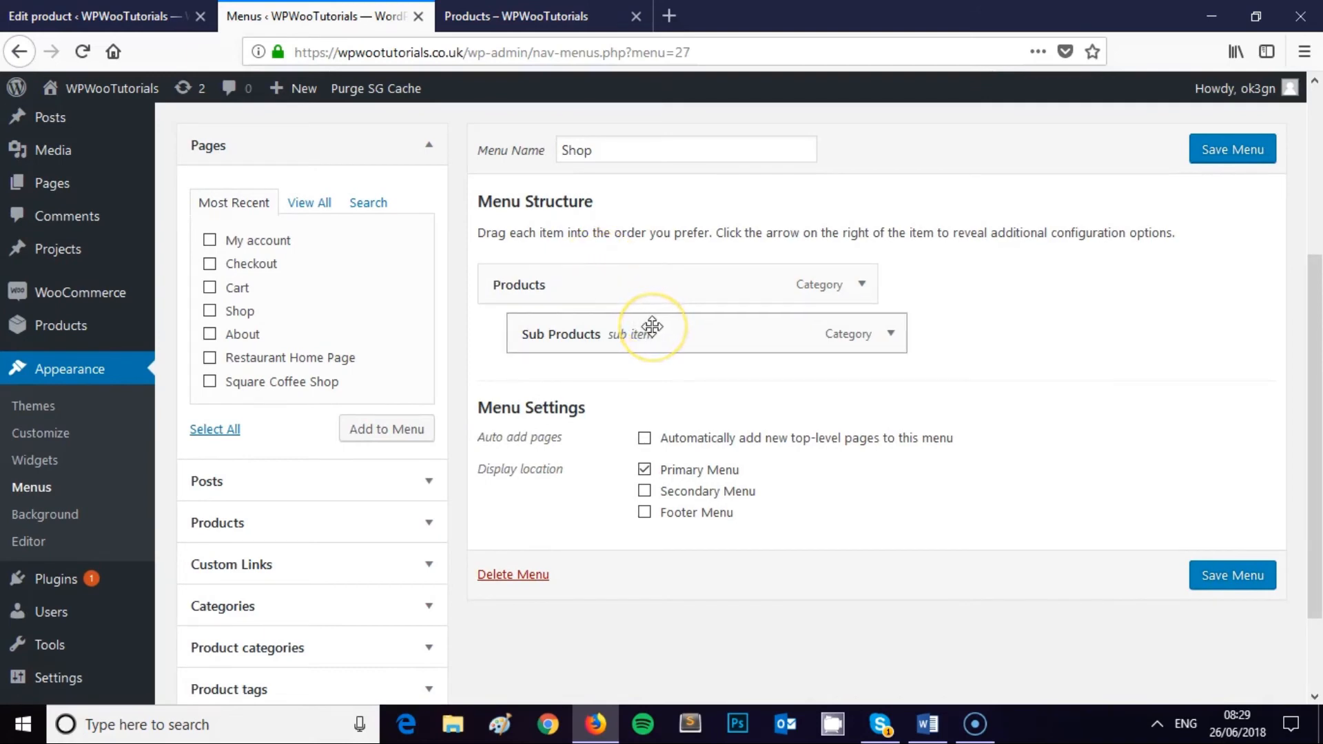
{"action": "mouse_move", "coordinate": [661, 296]}
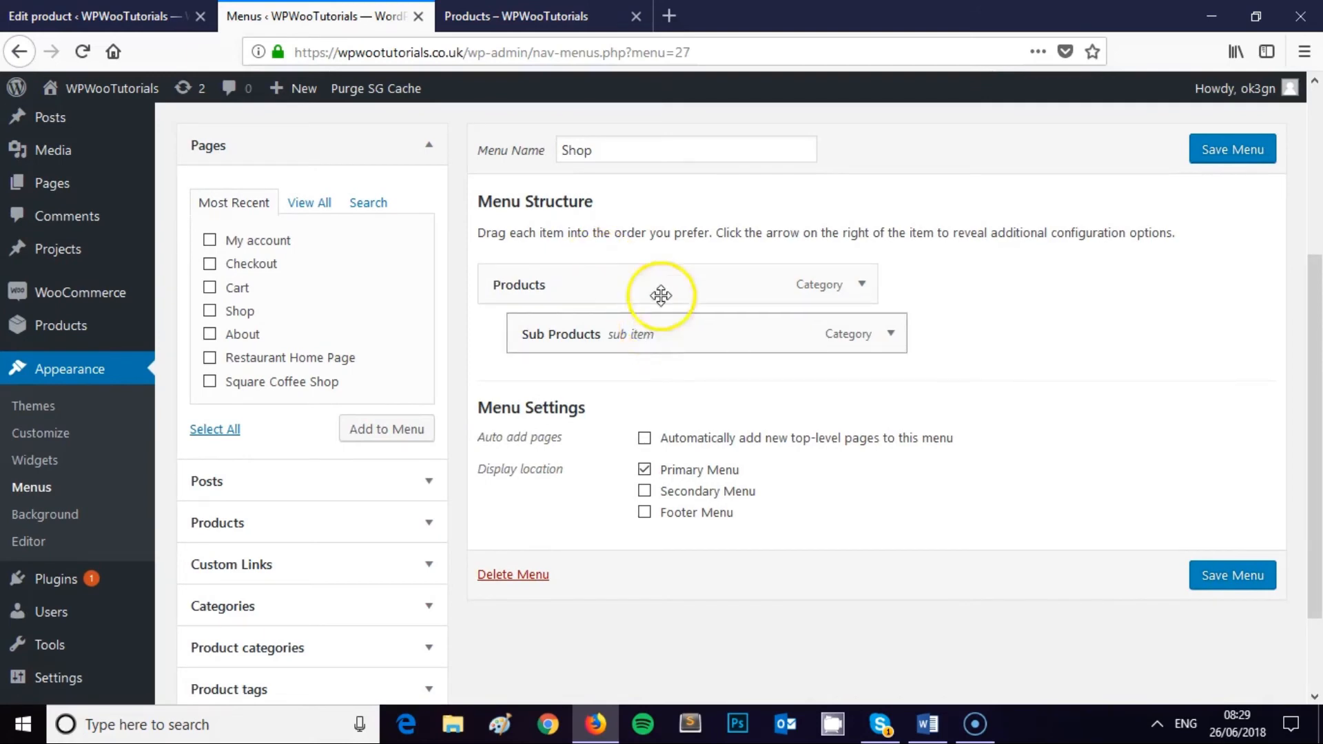
{"action": "left_click", "coordinate": [1232, 574]}
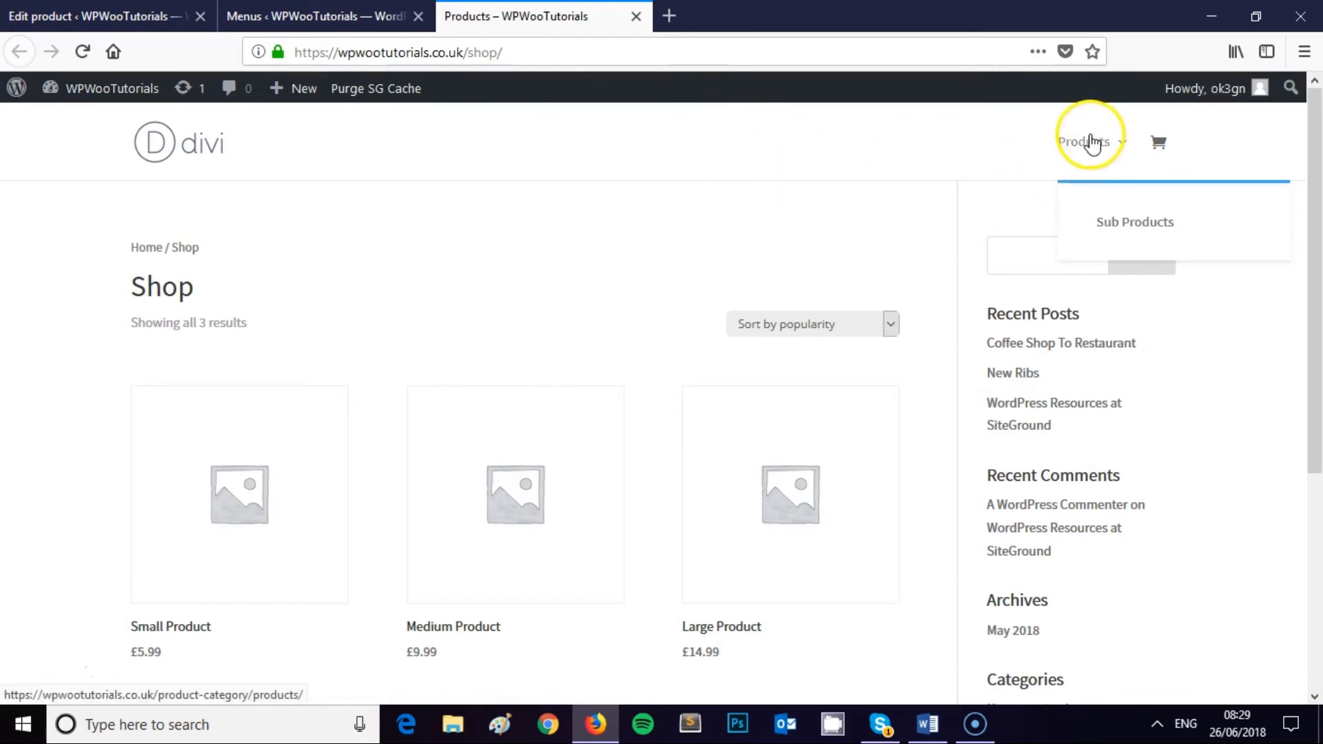
Browse the Products category page, then open Sub Products to see only Small Product at £5.99
{"action": "left_click", "coordinate": [1084, 140]}
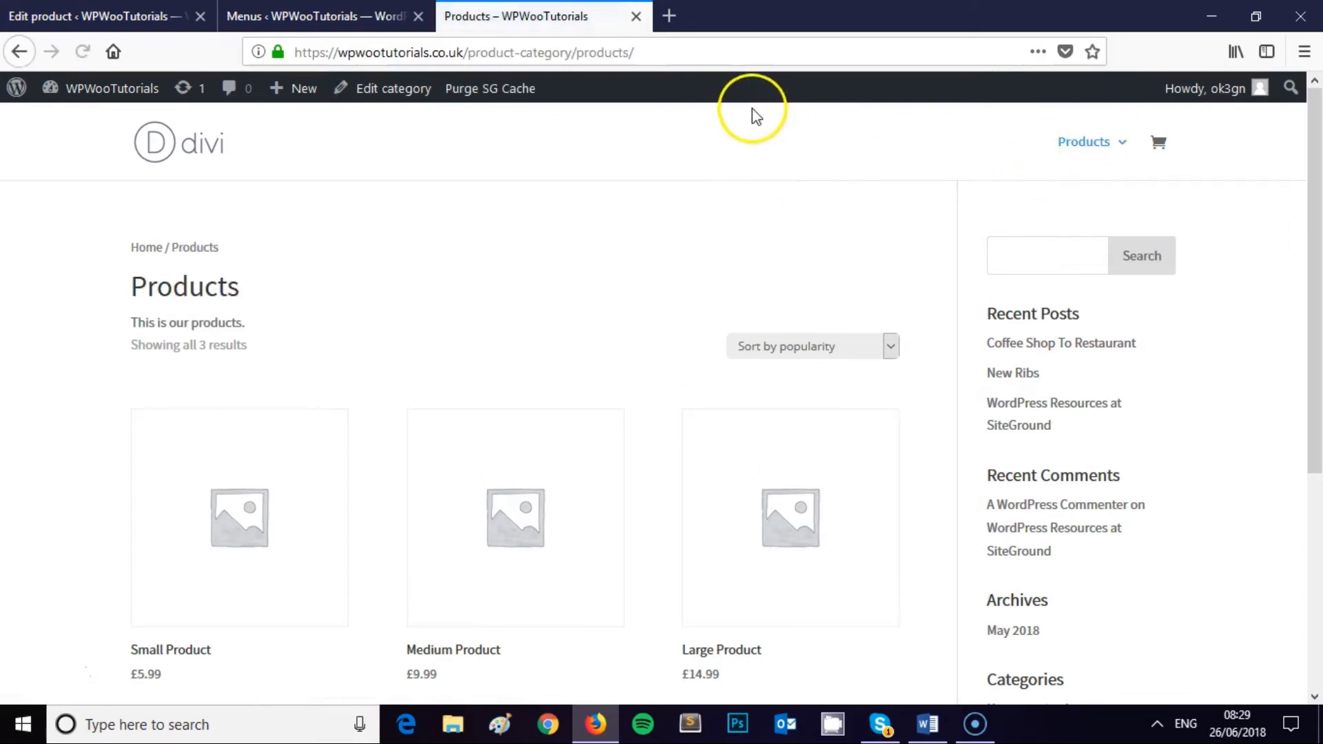
{"action": "scroll", "scroll_direction": "down", "scroll_amount": 3}
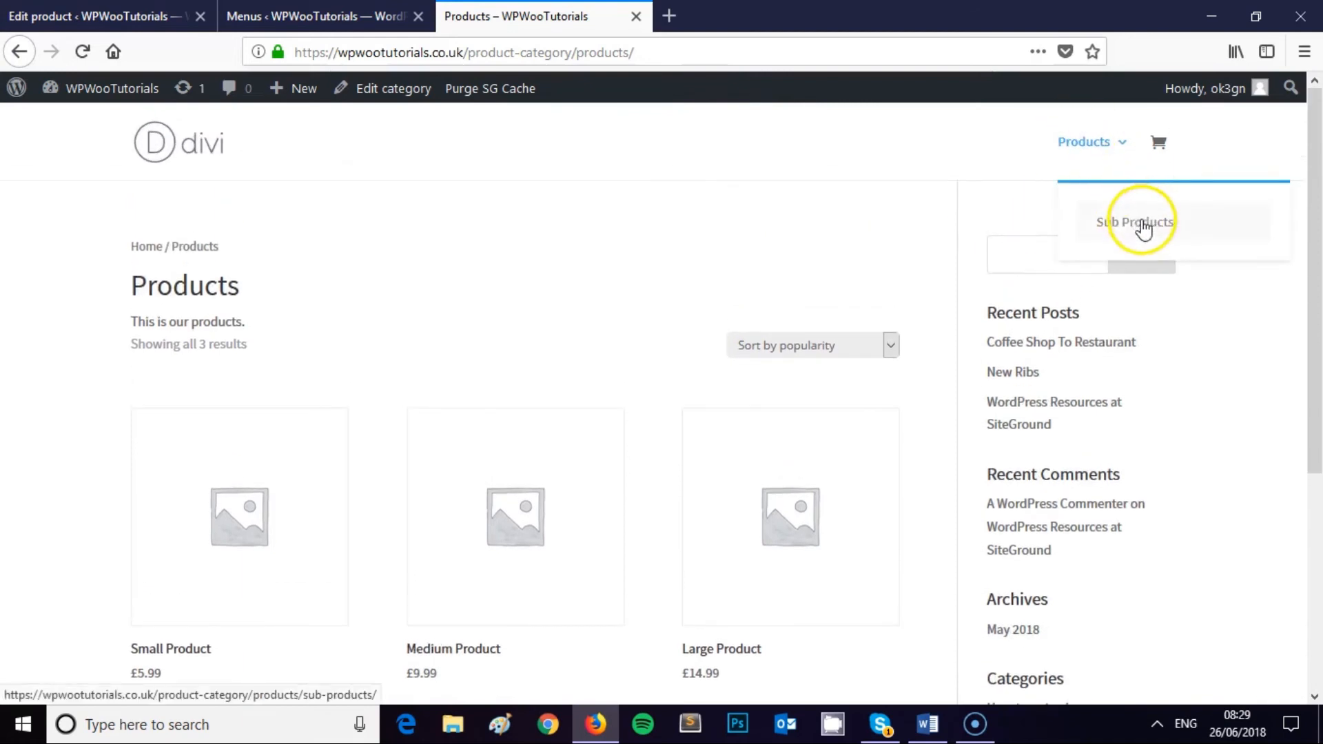
{"action": "scroll", "scroll_direction": "down", "scroll_amount": 3}
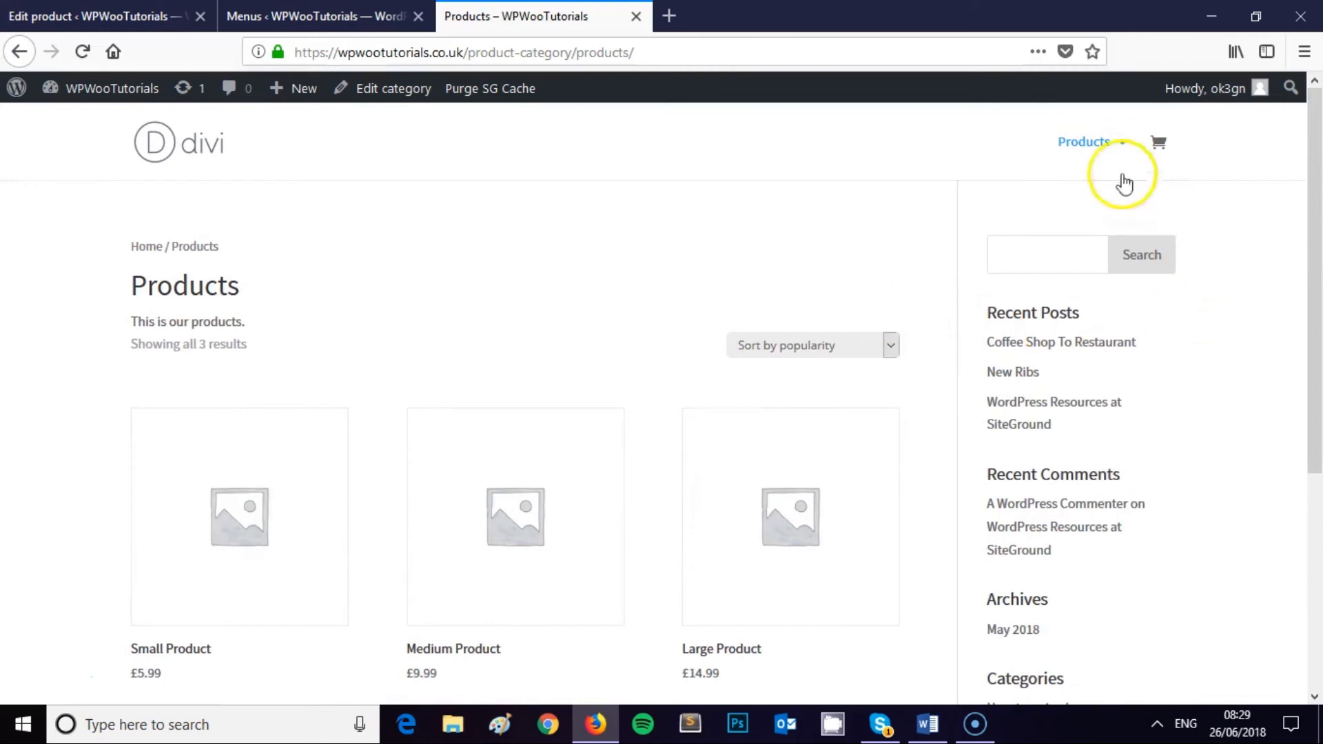
{"action": "mouse_move", "coordinate": [1084, 141]}
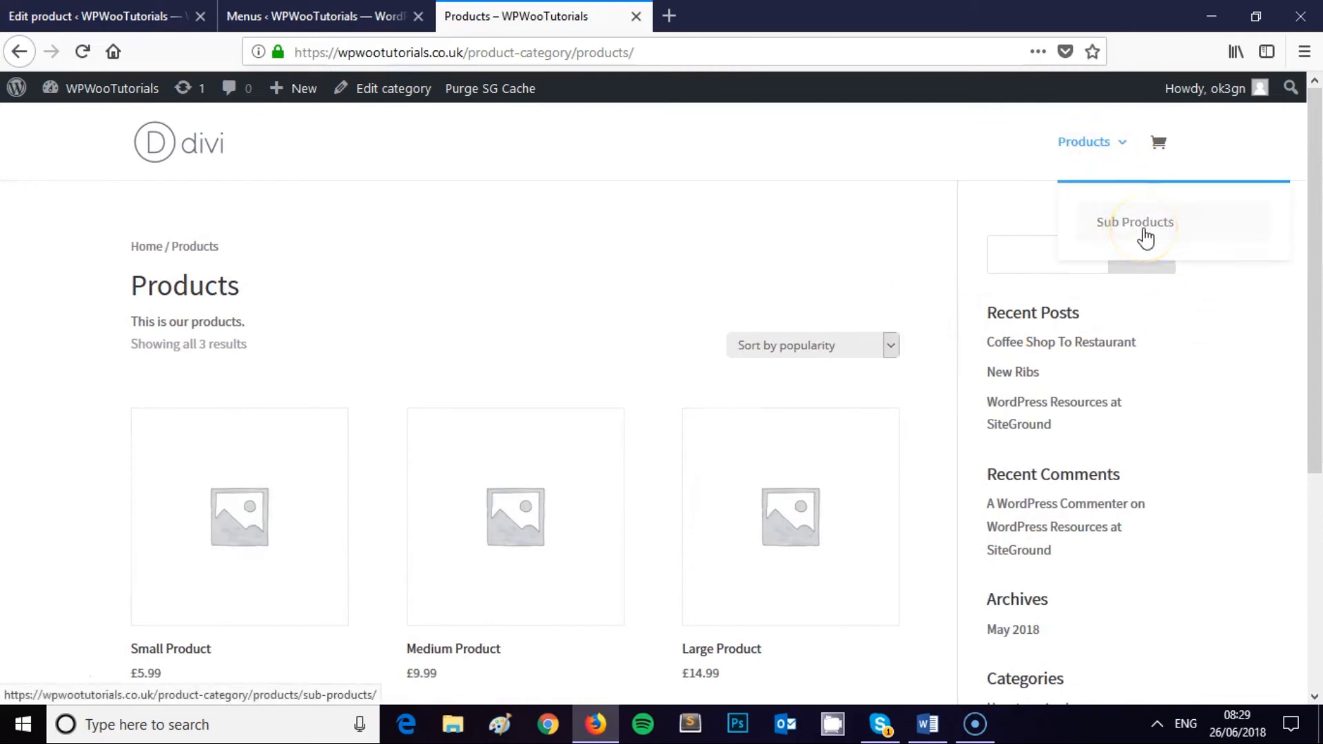
{"action": "left_click", "coordinate": [1135, 221]}
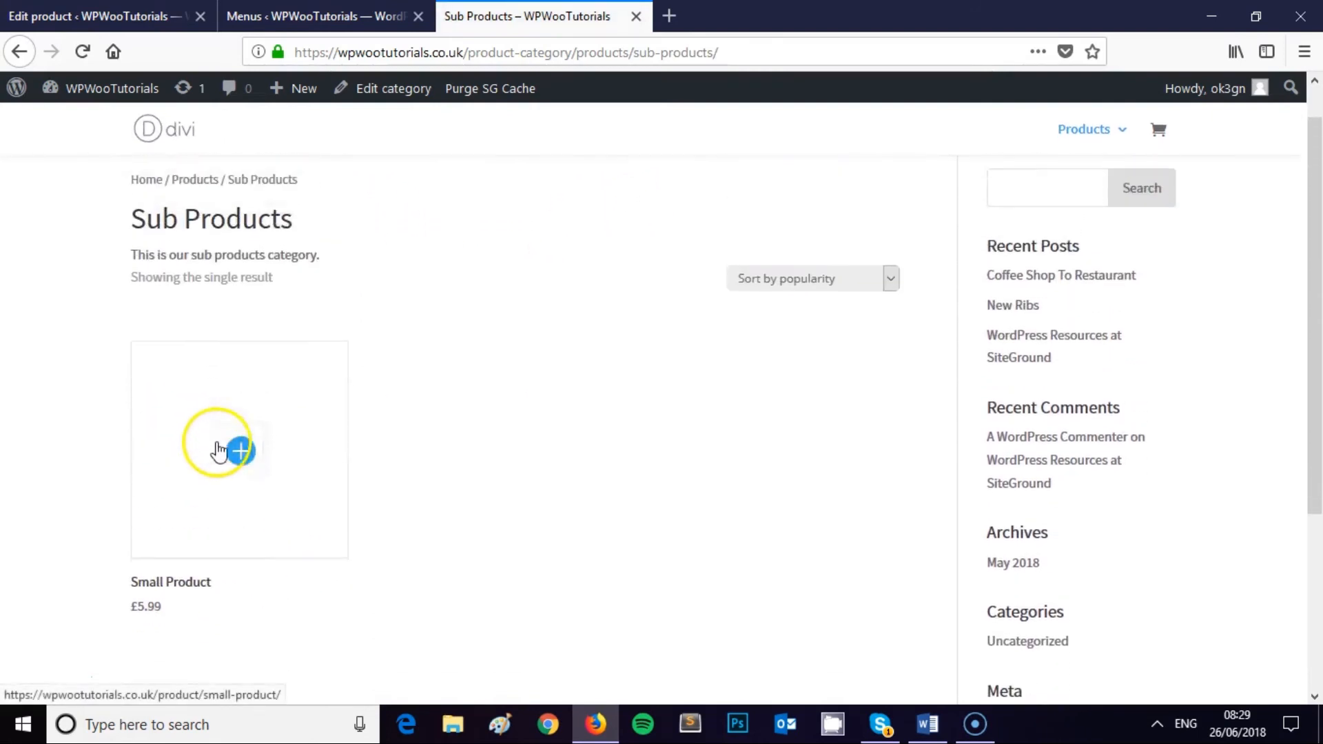
{"action": "scroll", "scroll_direction": "down", "scroll_amount": 3}
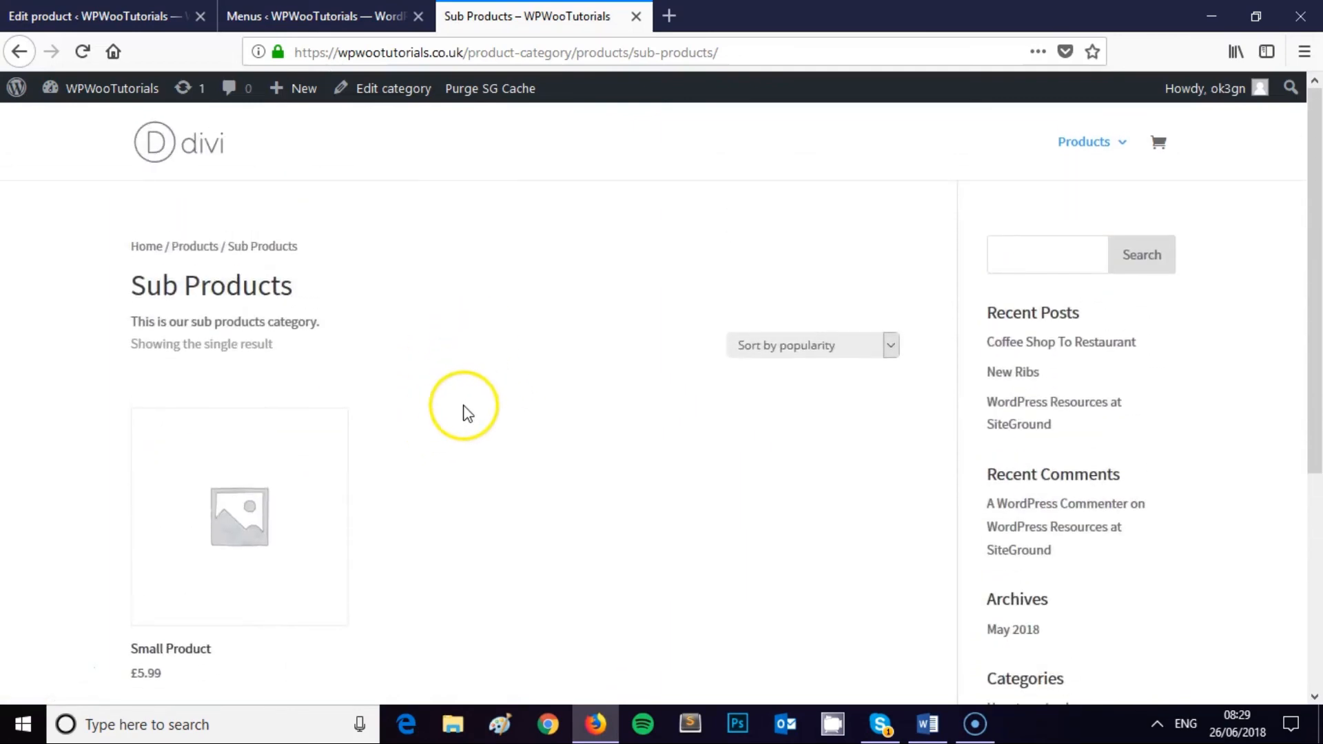
{"action": "mouse_move", "coordinate": [1121, 206]}
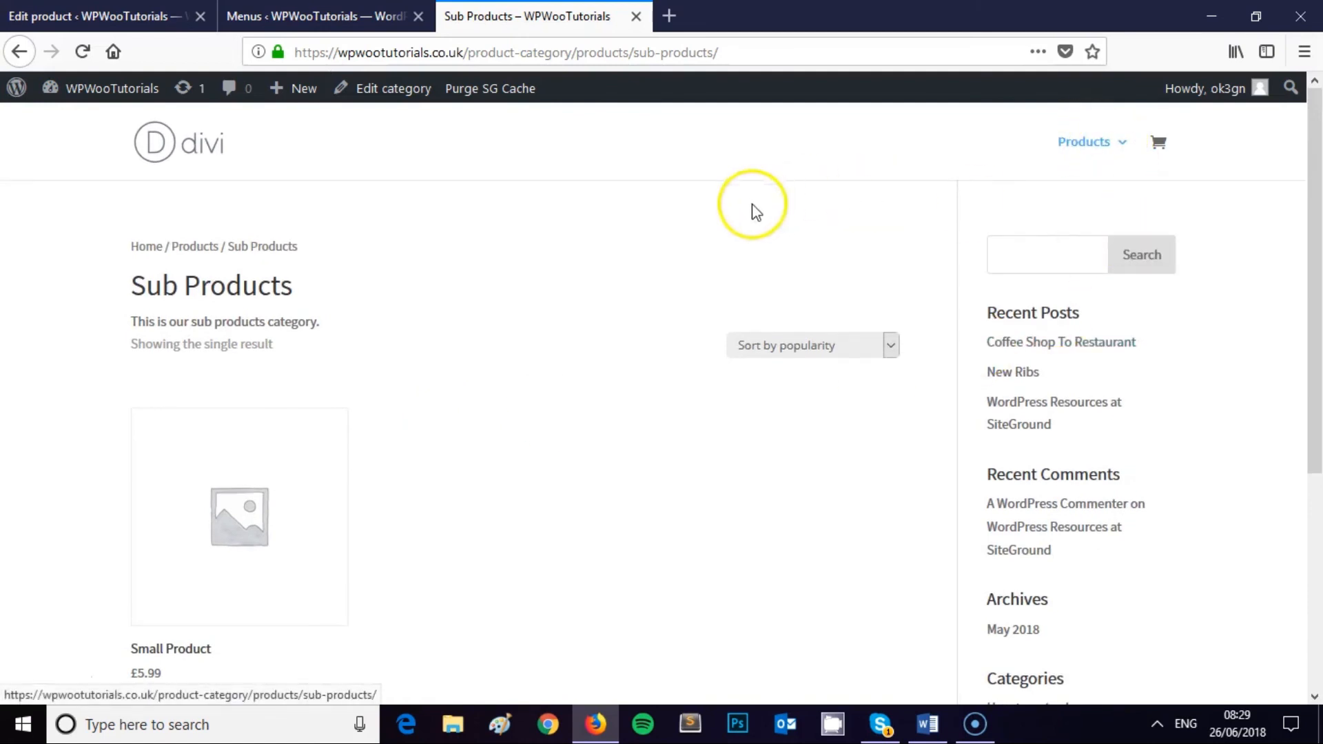
{"action": "mouse_move", "coordinate": [700, 249]}
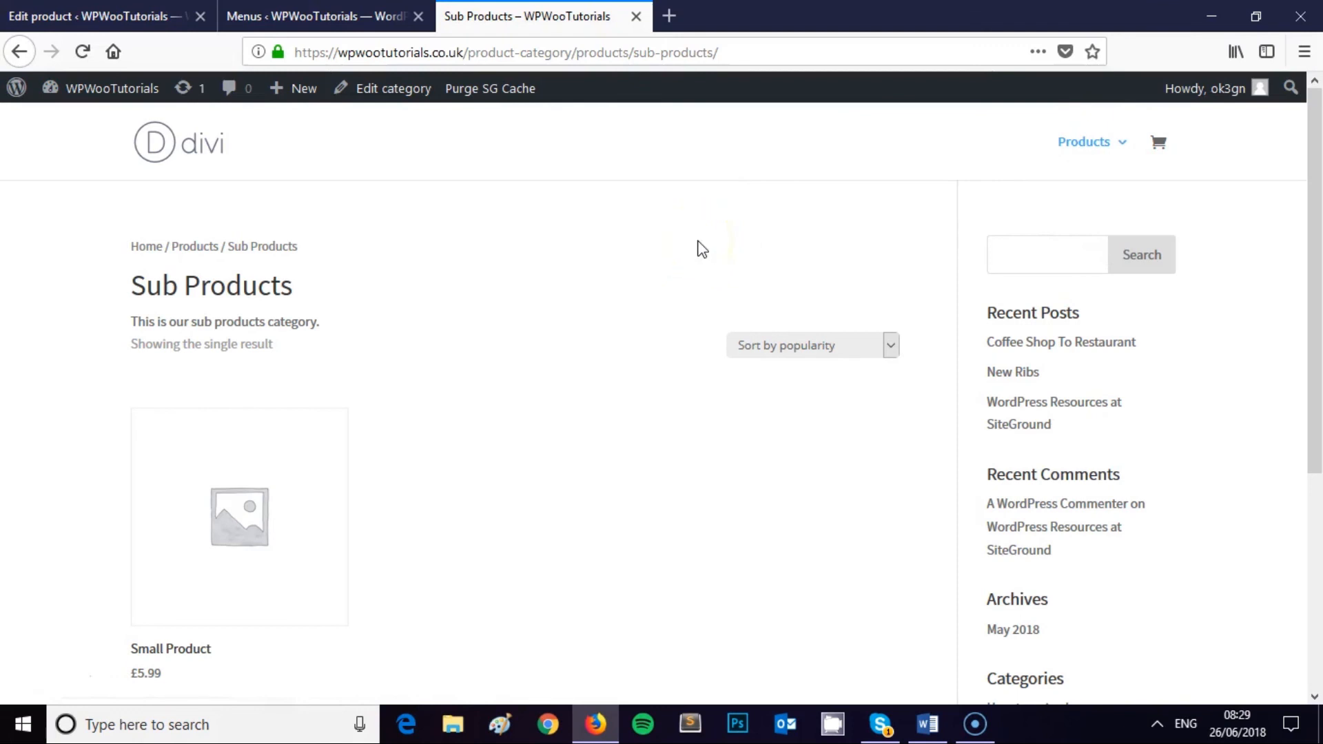